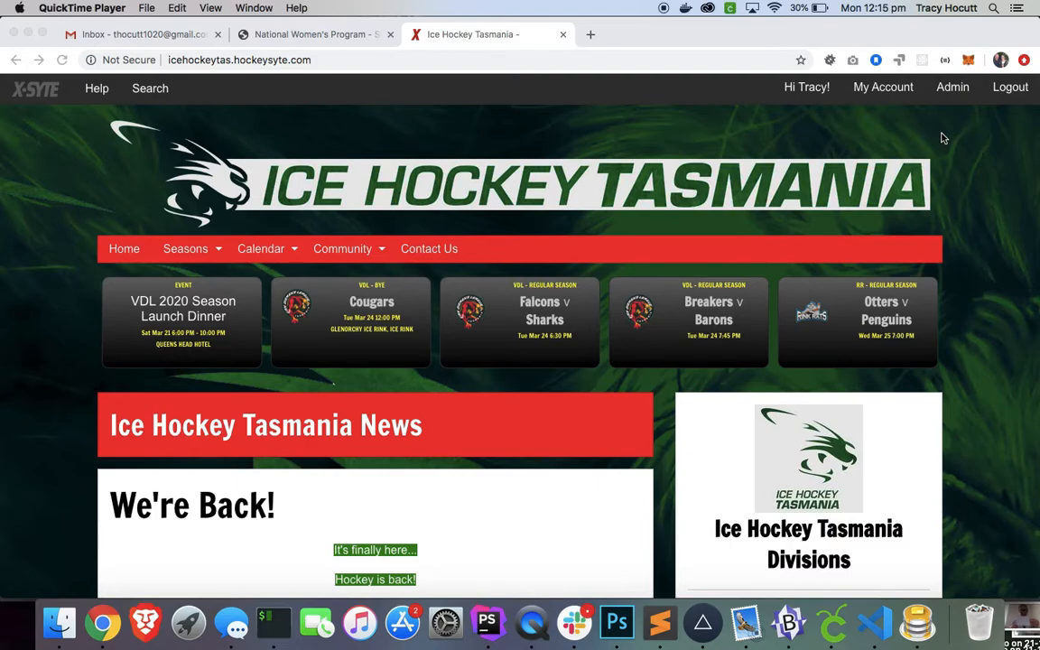
mouse_move(952, 87)
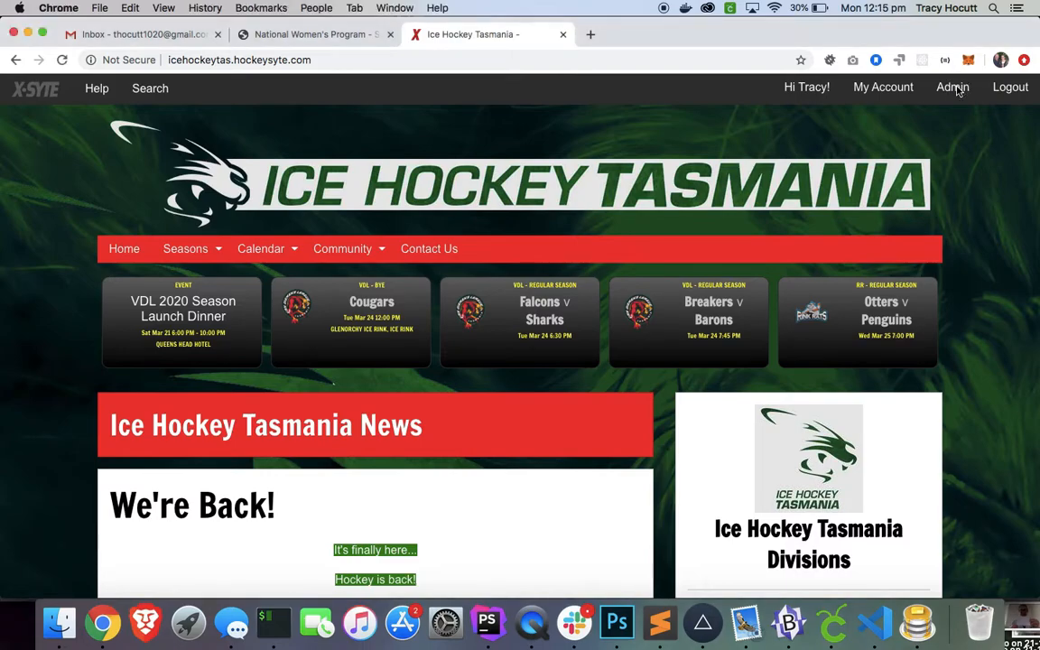
mouse_move(952, 86)
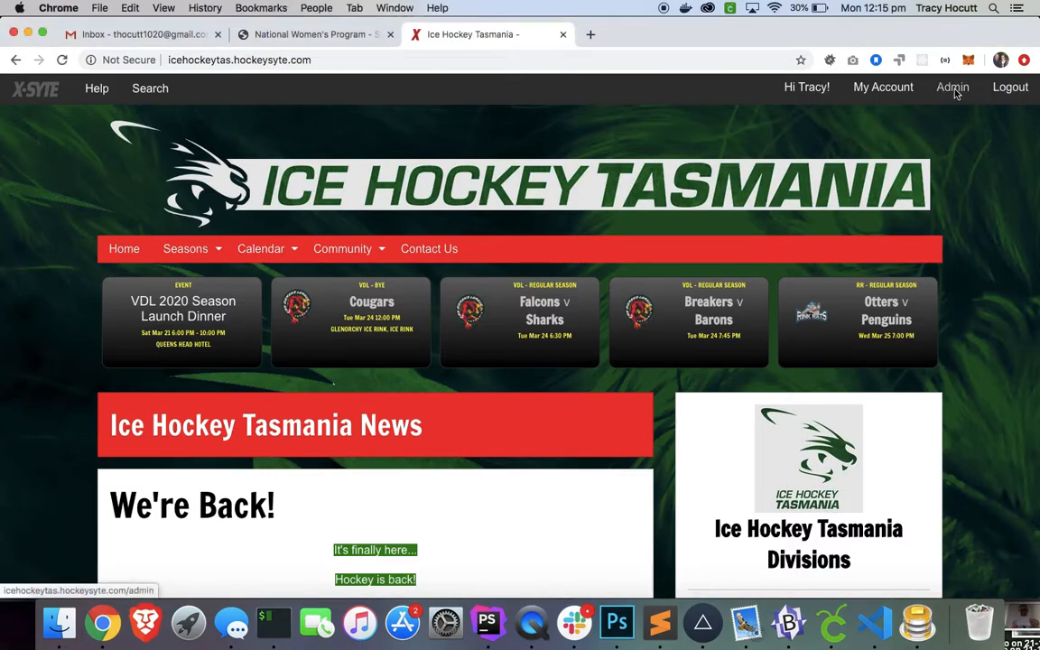
Open the E-Mailer page from Admin > Communications to list the saved emails
left_click(953, 86)
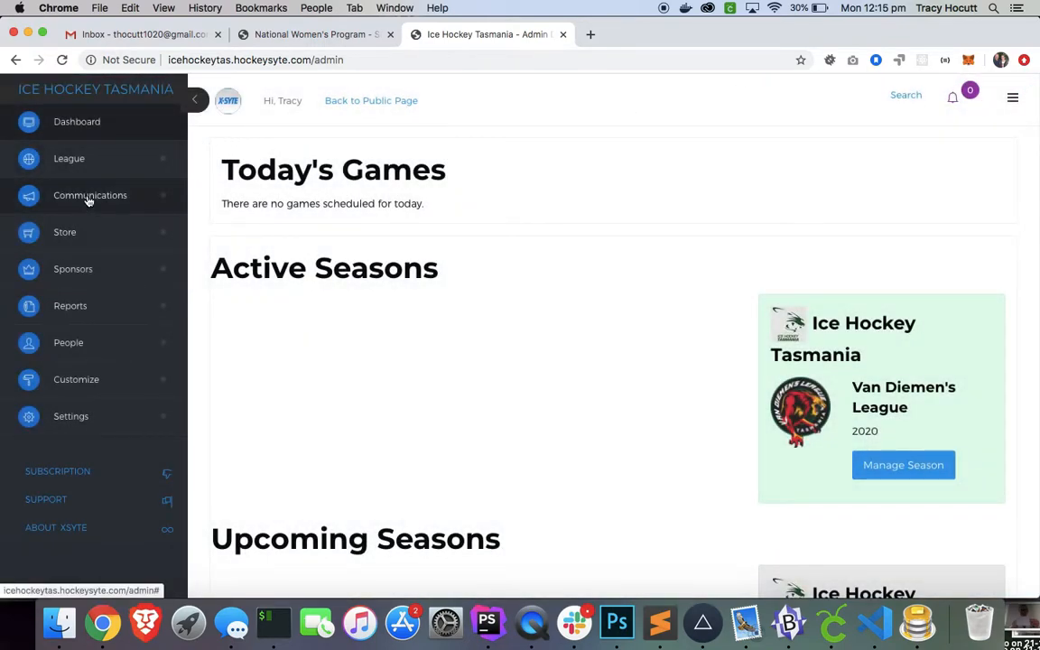
left_click(91, 195)
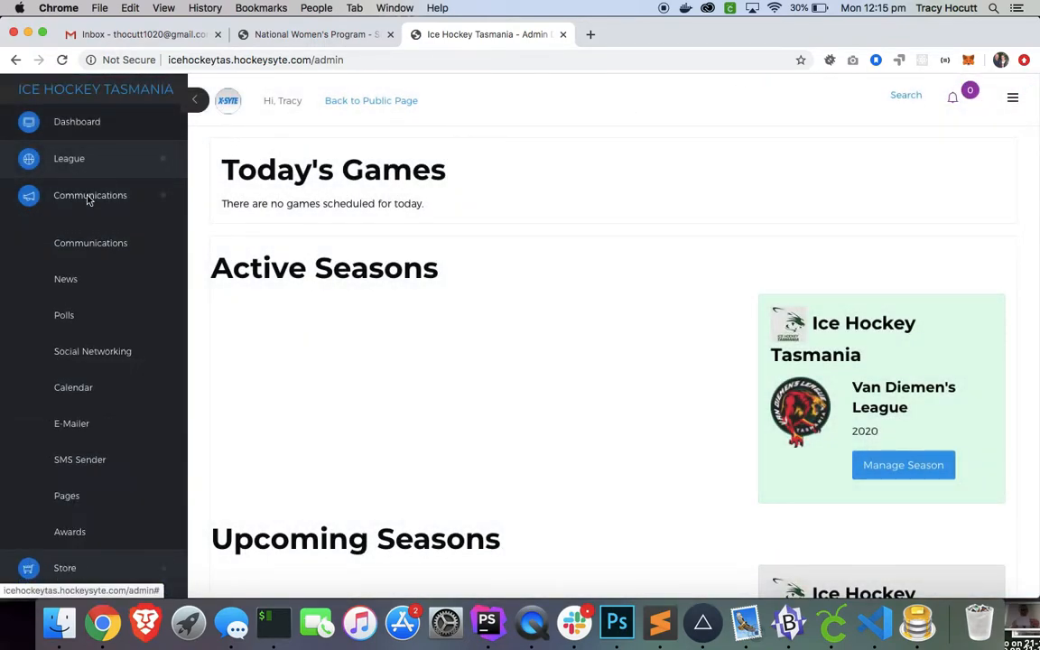
left_click(71, 423)
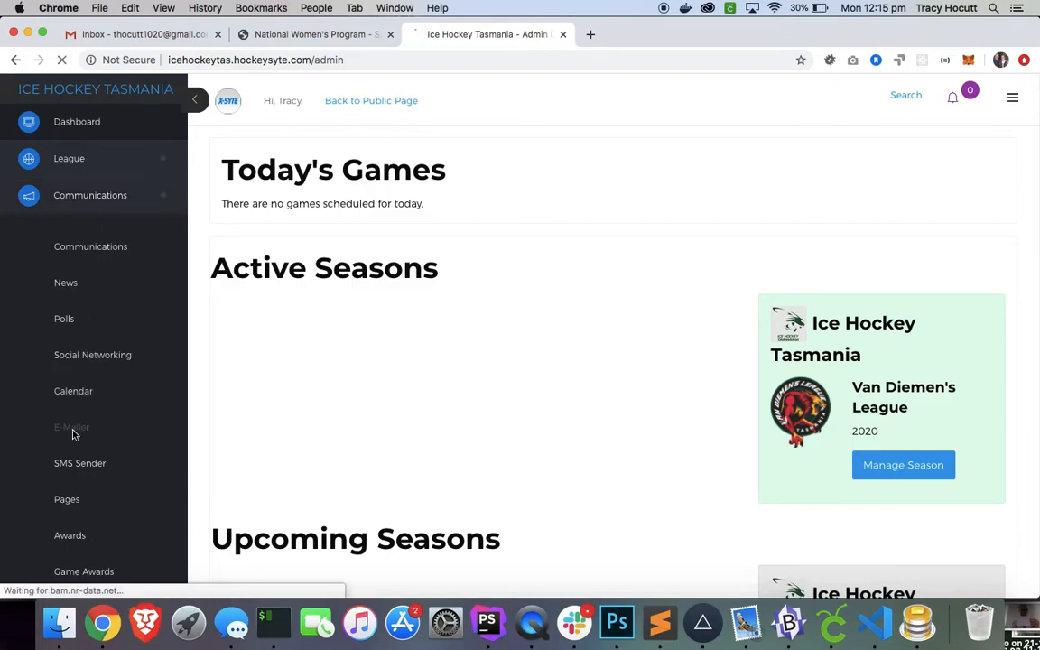
left_click(72, 427)
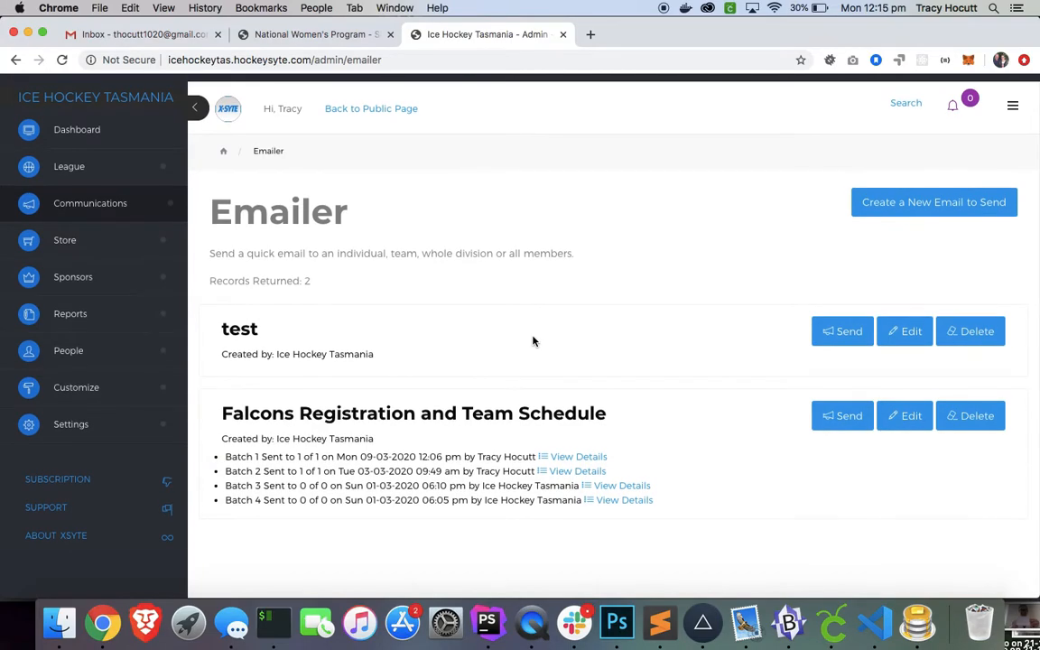
scroll("down", 3)
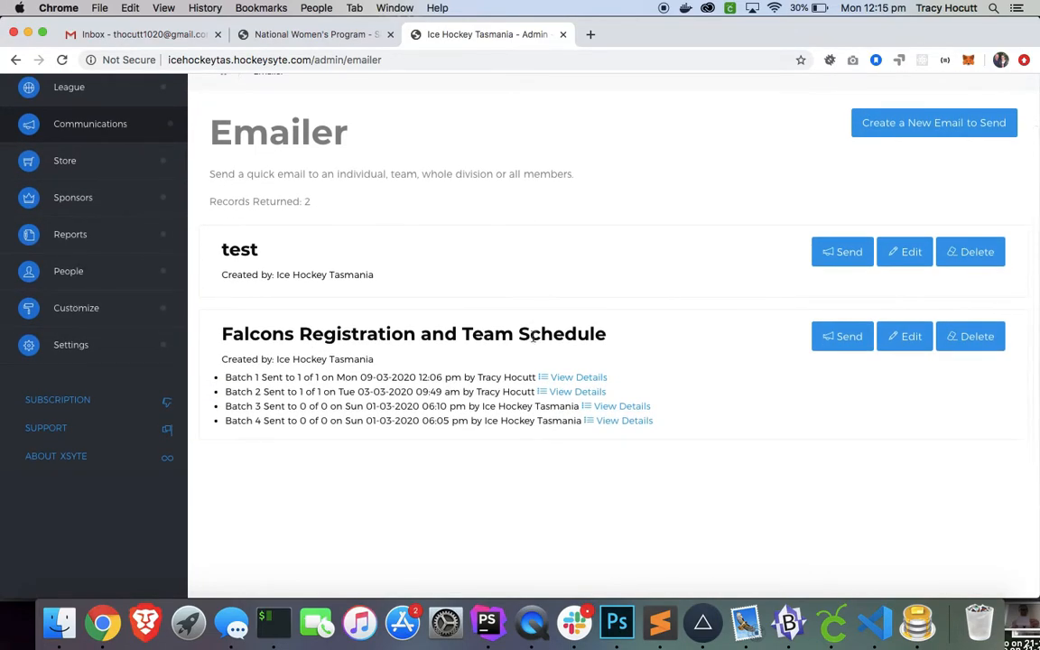
mouse_move(828, 174)
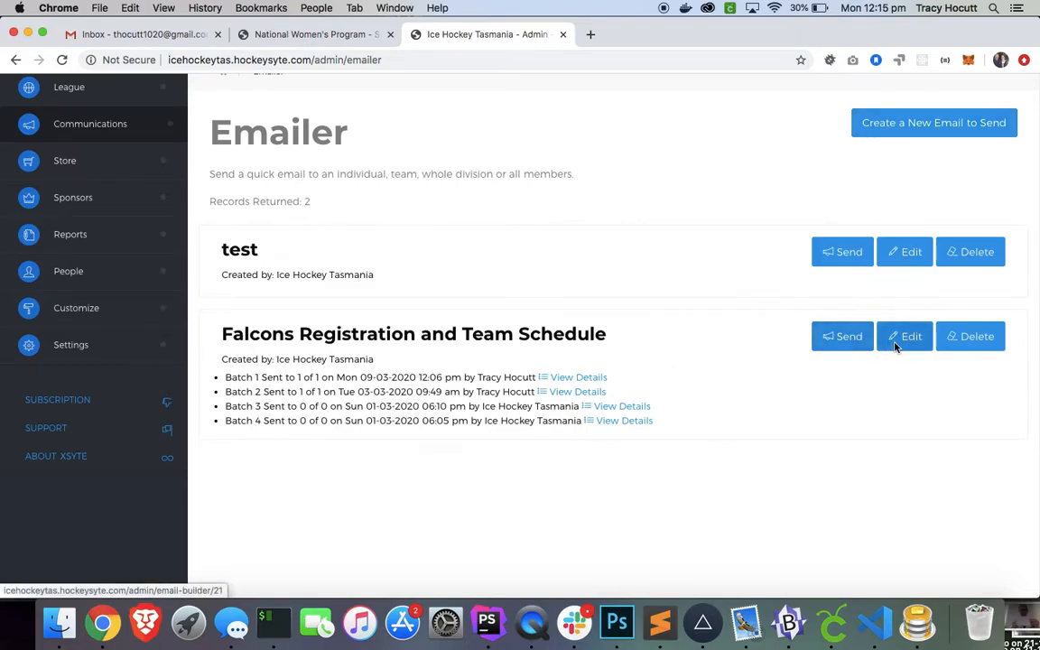
Open the Falcons Registration and Team Schedule email in Email Creator and read its message
left_click(904, 336)
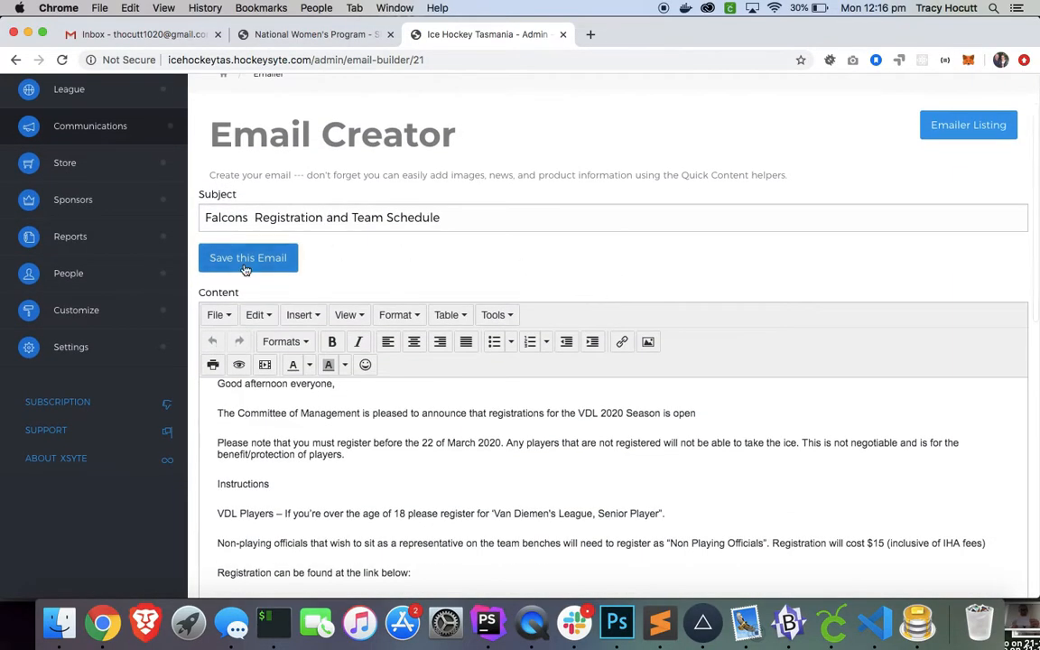
scroll("down", 3)
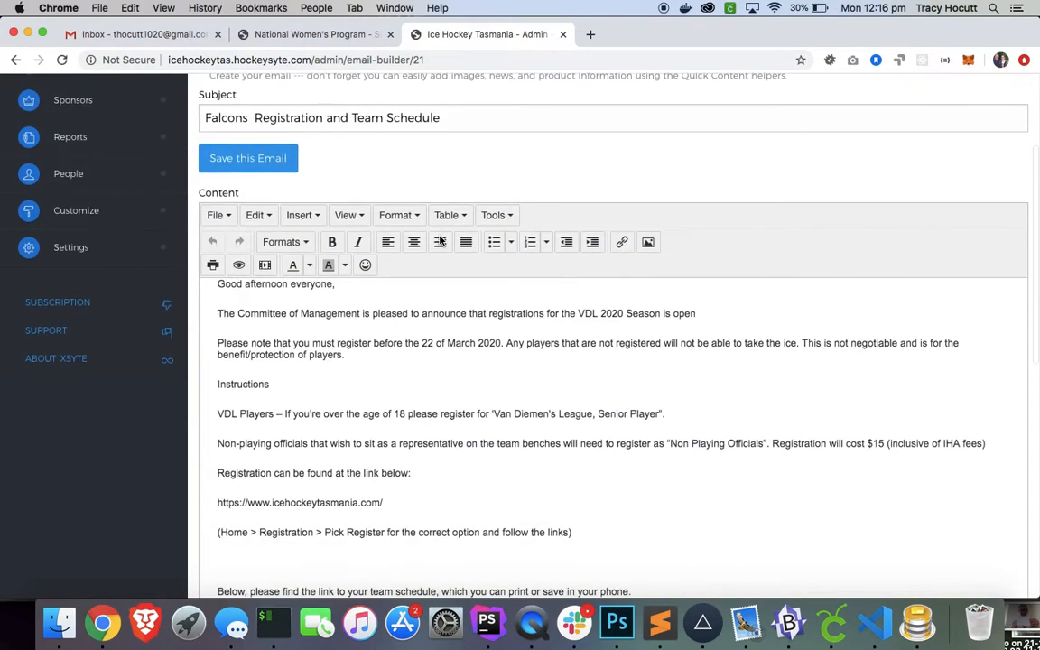
scroll("down", 3)
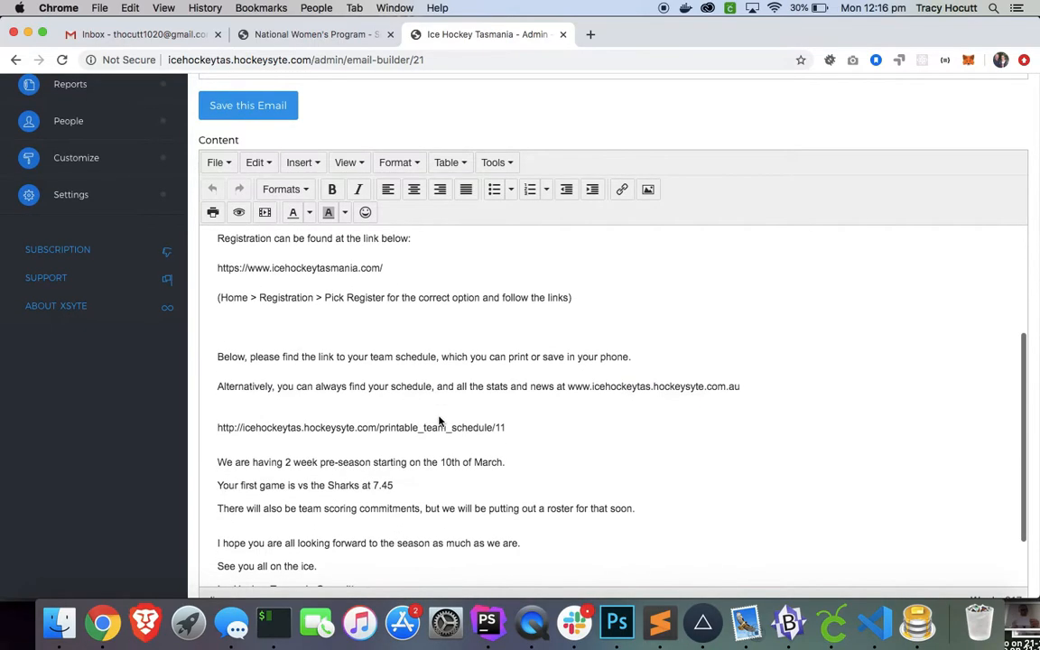
scroll("up", 3)
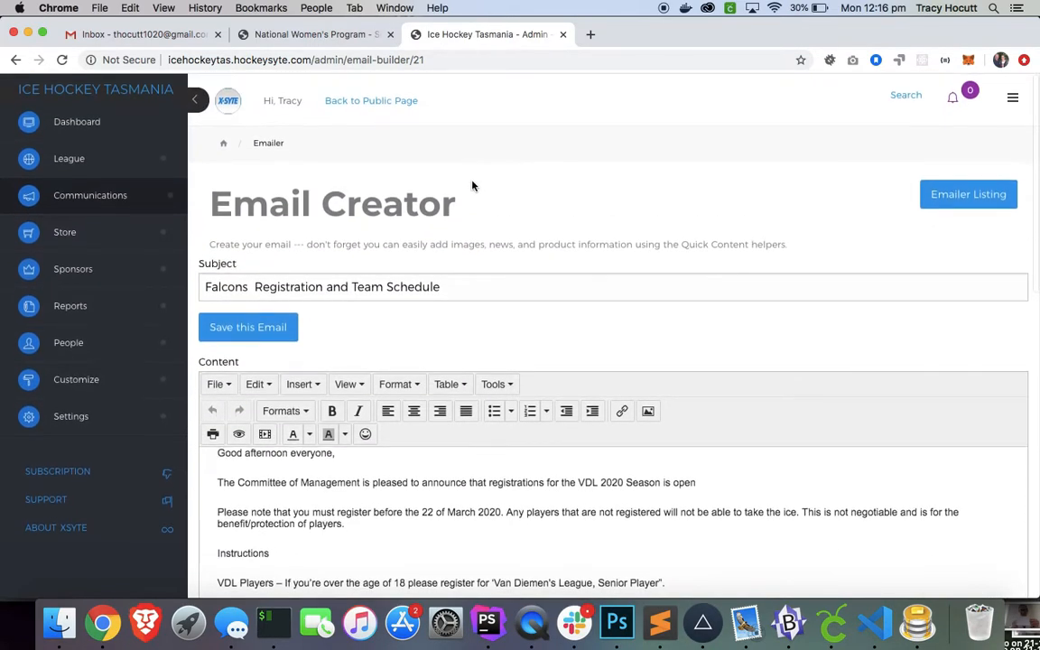
mouse_move(481, 227)
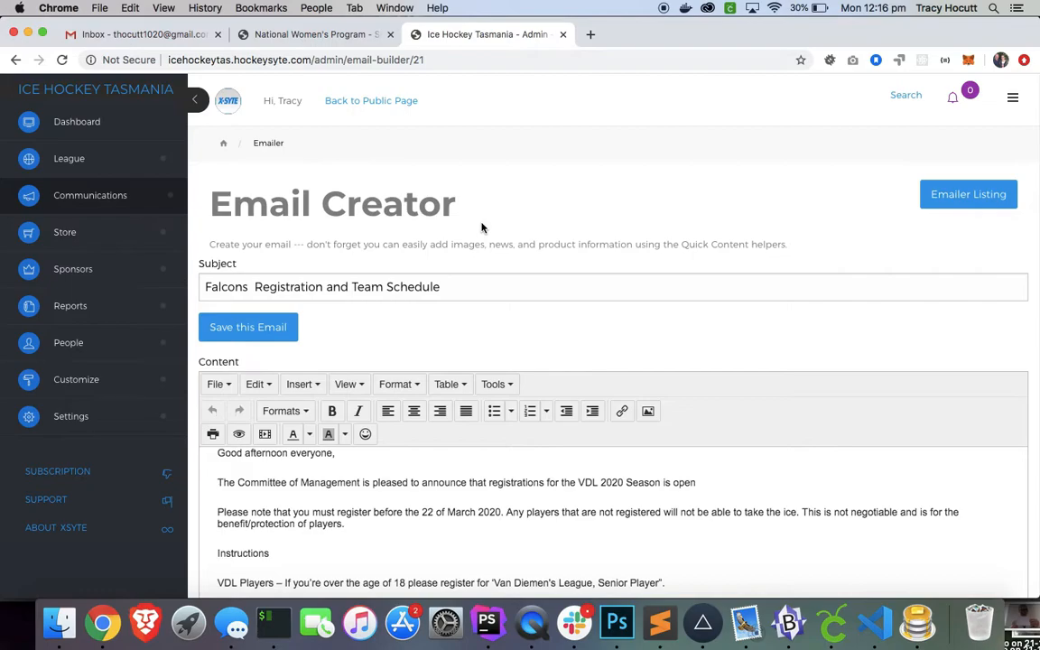
scroll("down", 3)
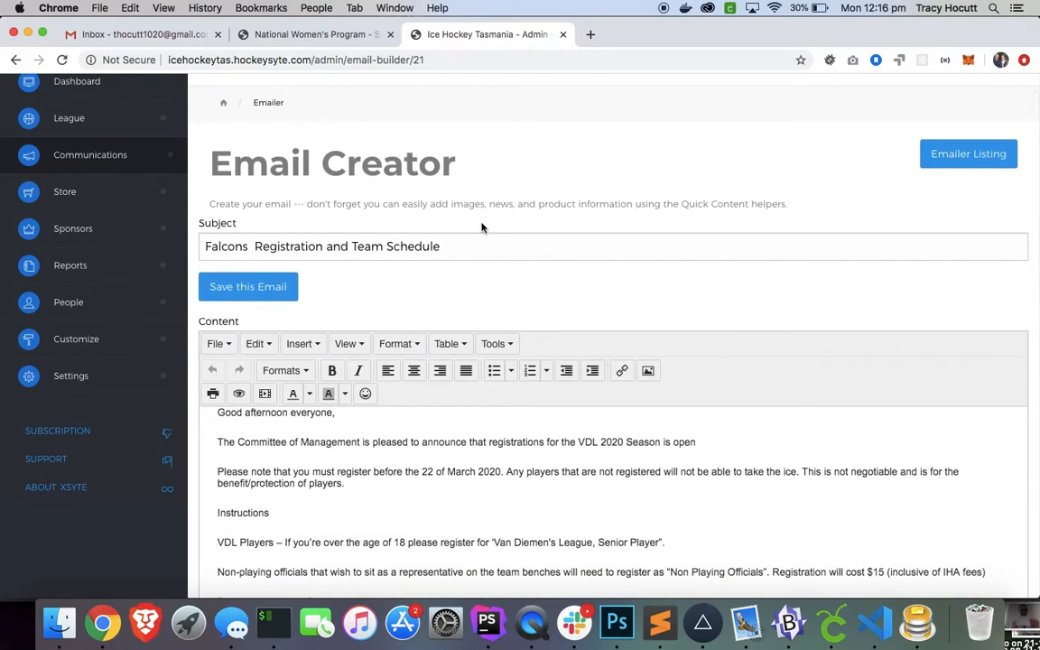
scroll("down", 3)
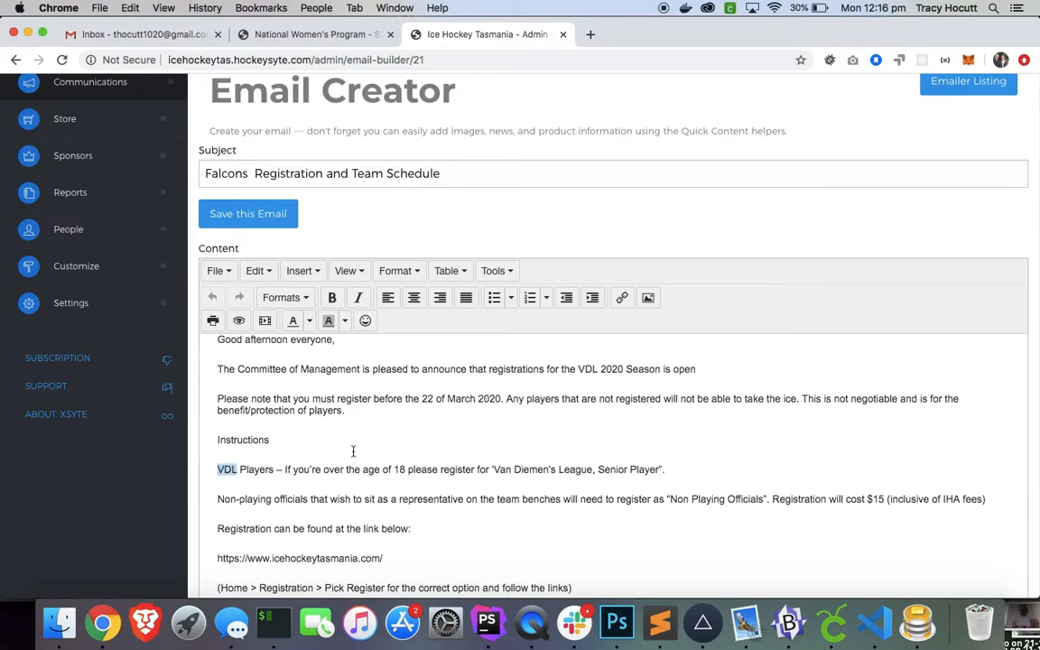
scroll("down", 3)
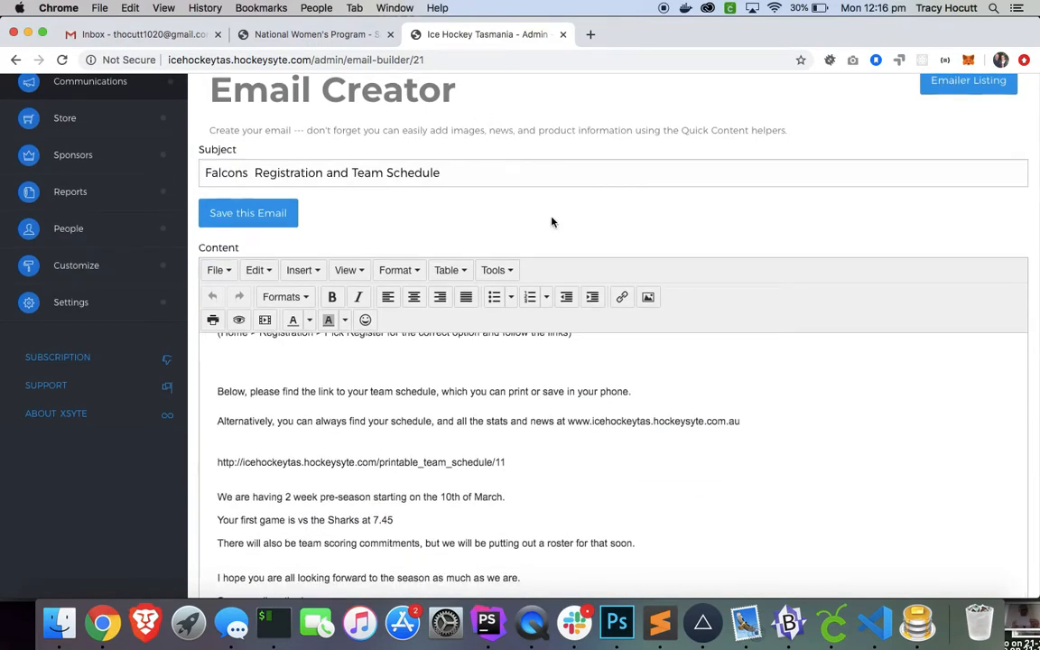
scroll("down", 3)
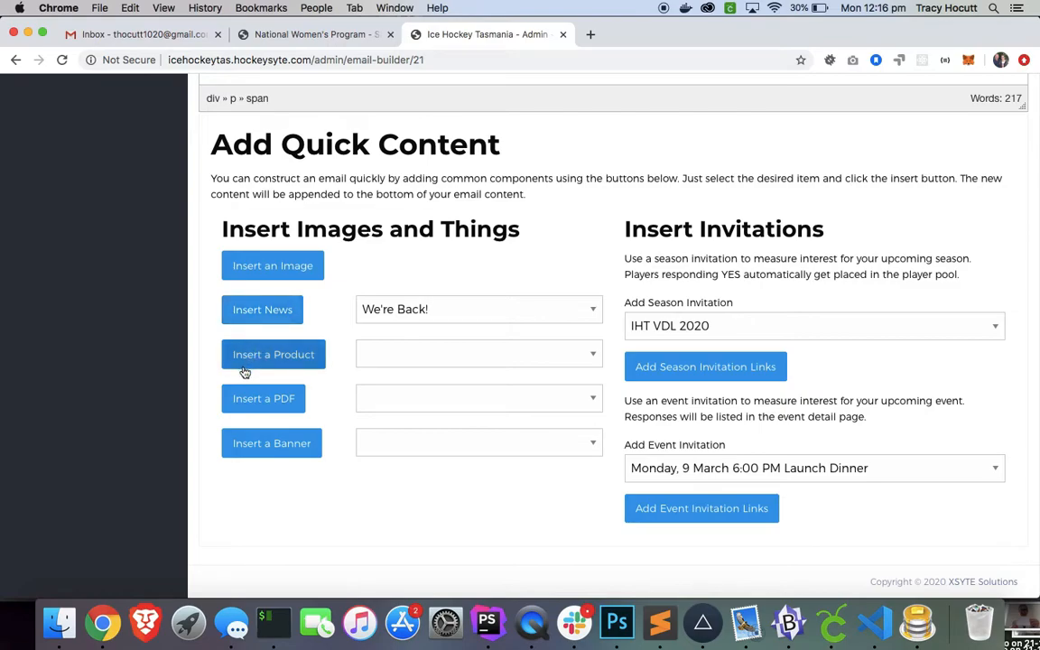
mouse_move(627, 392)
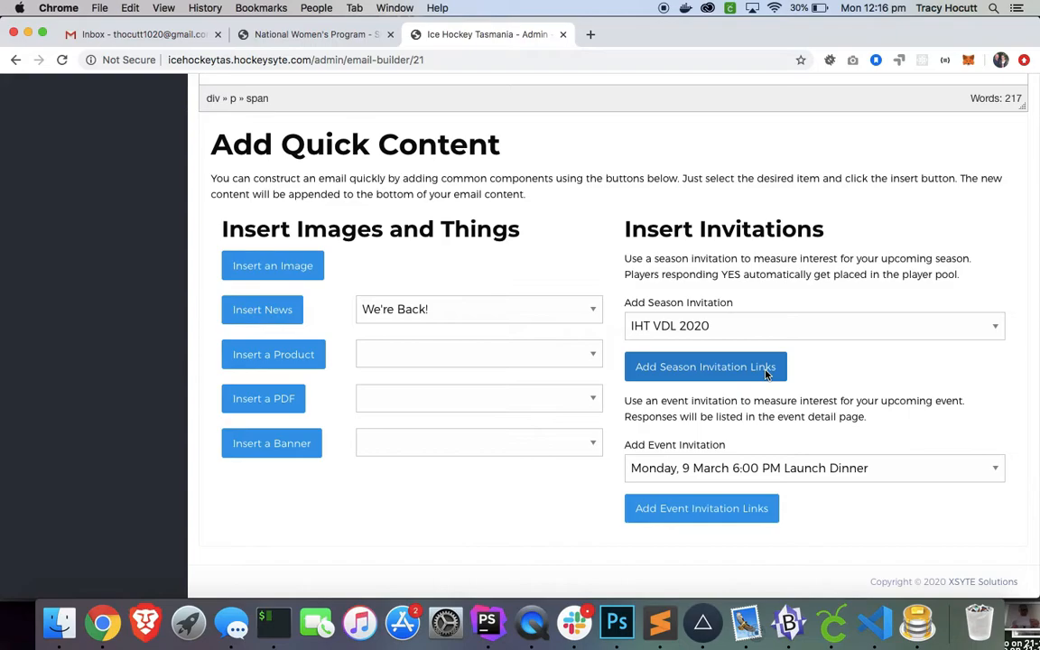
mouse_move(722, 366)
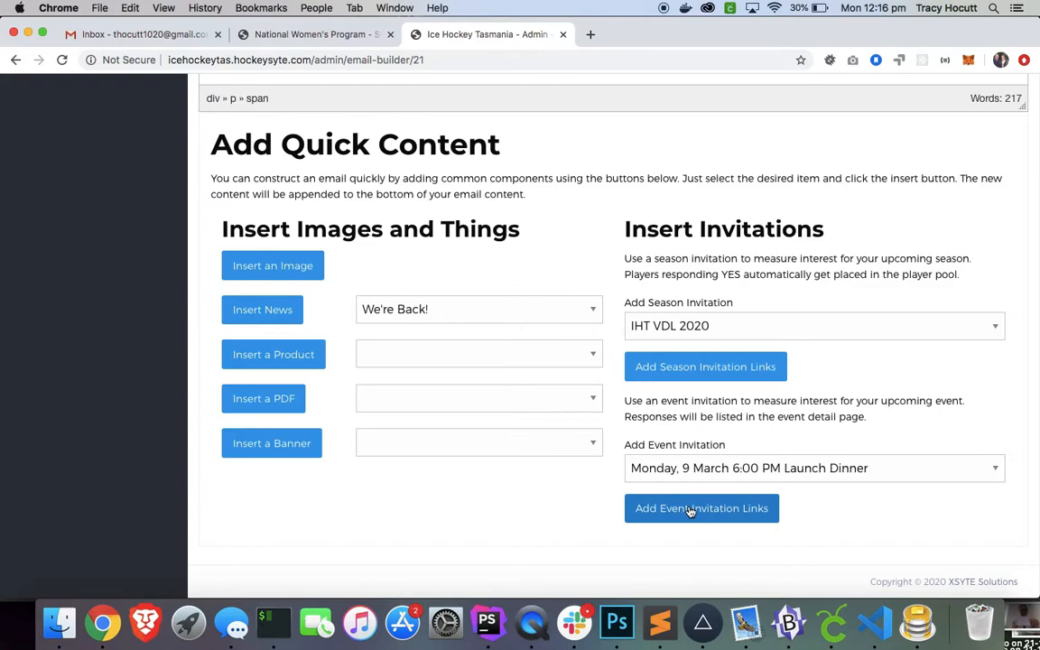
mouse_move(705, 366)
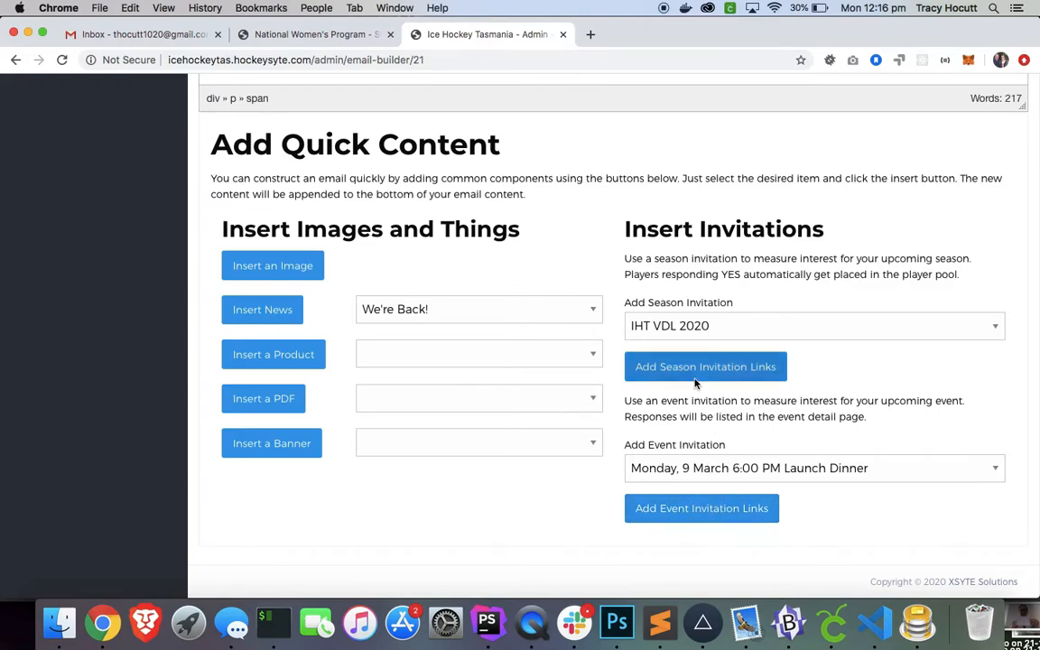
scroll("up", 3)
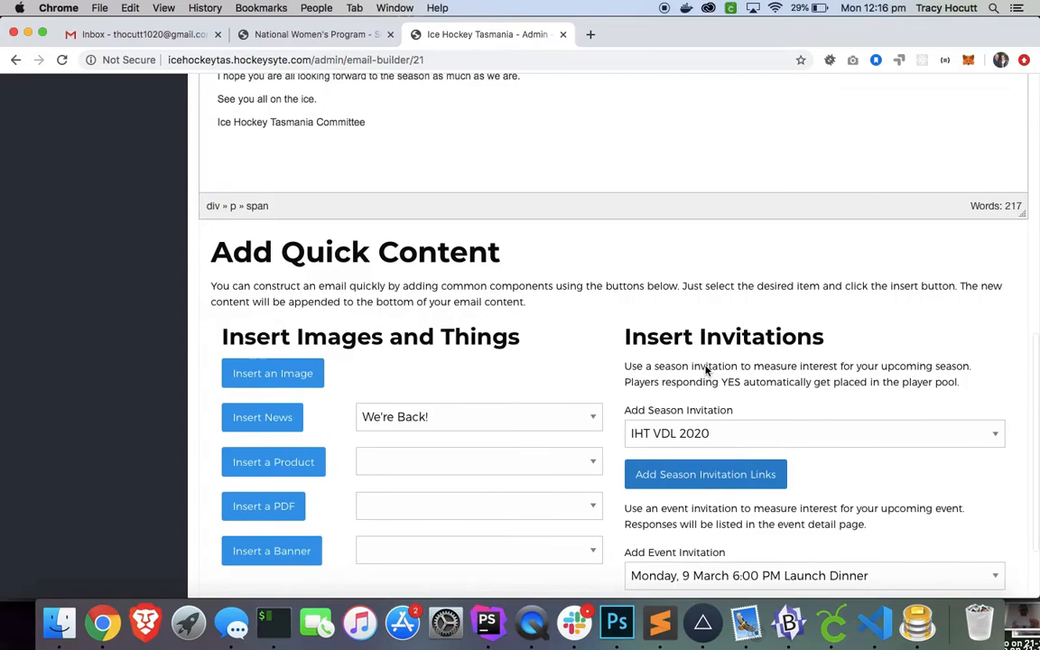
scroll("up", 3)
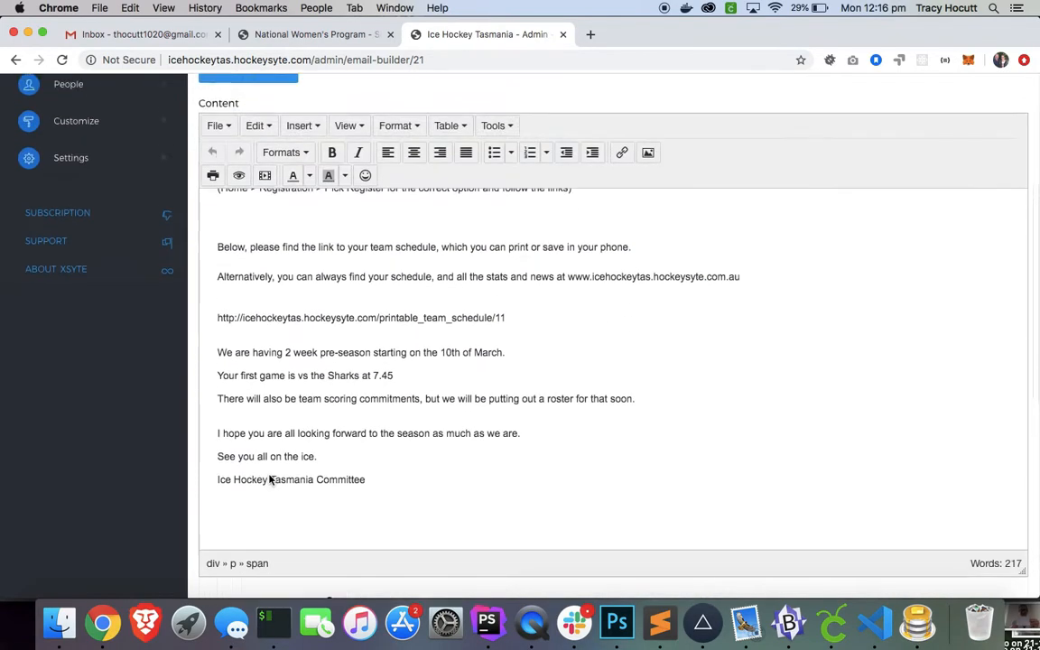
scroll("up", 3)
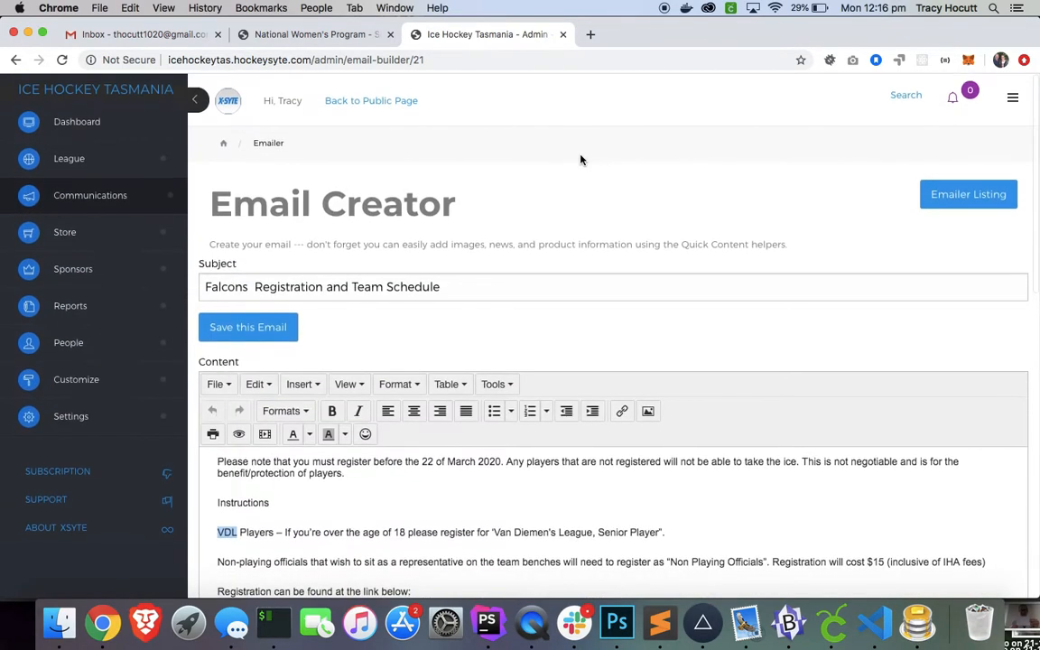
mouse_move(90, 195)
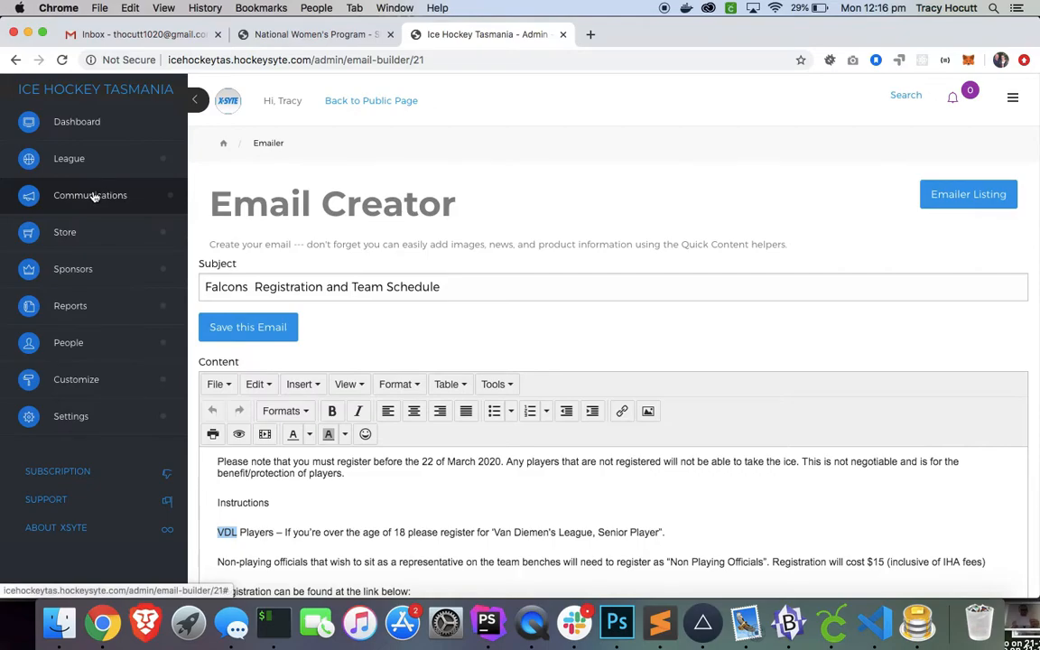
Return to the saved emails list and start sending the Falcons Registration email
left_click(90, 195)
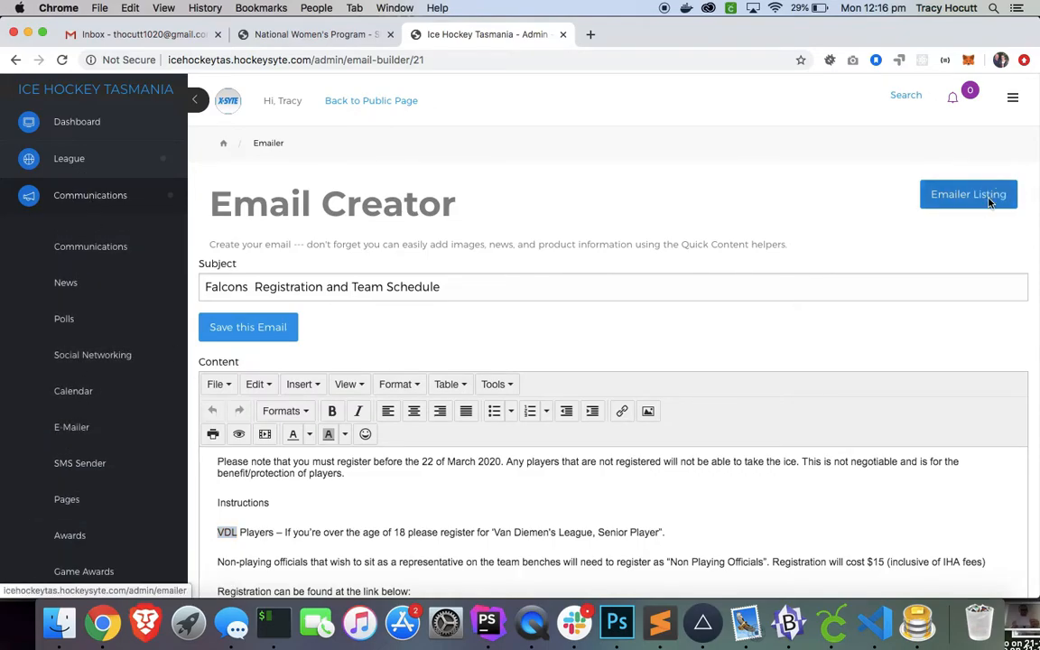
left_click(968, 194)
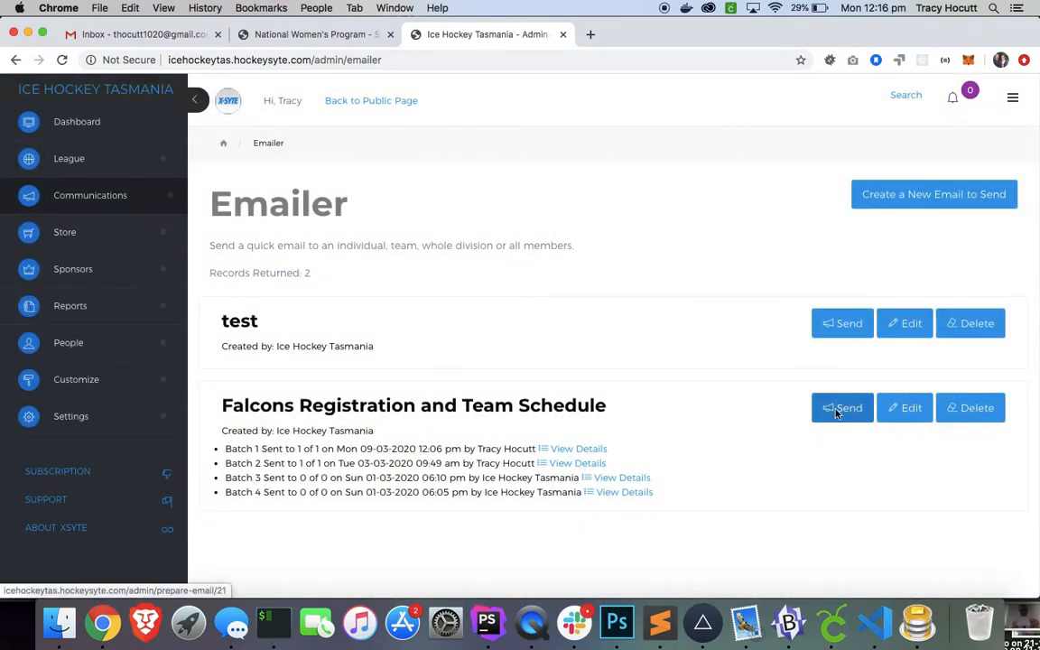
mouse_move(715, 422)
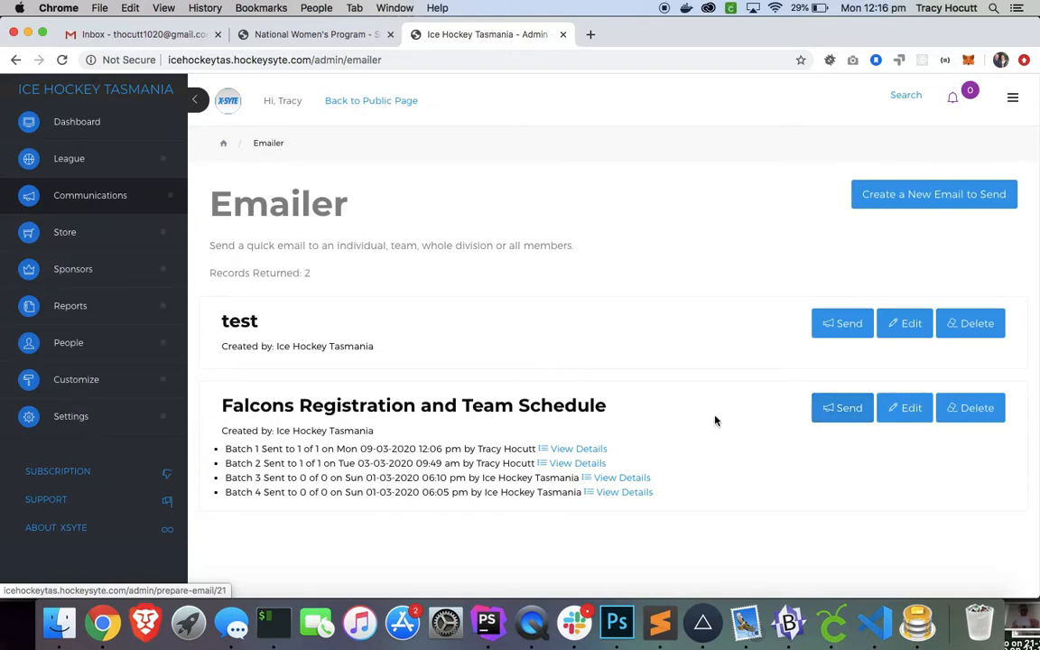
left_click(841, 407)
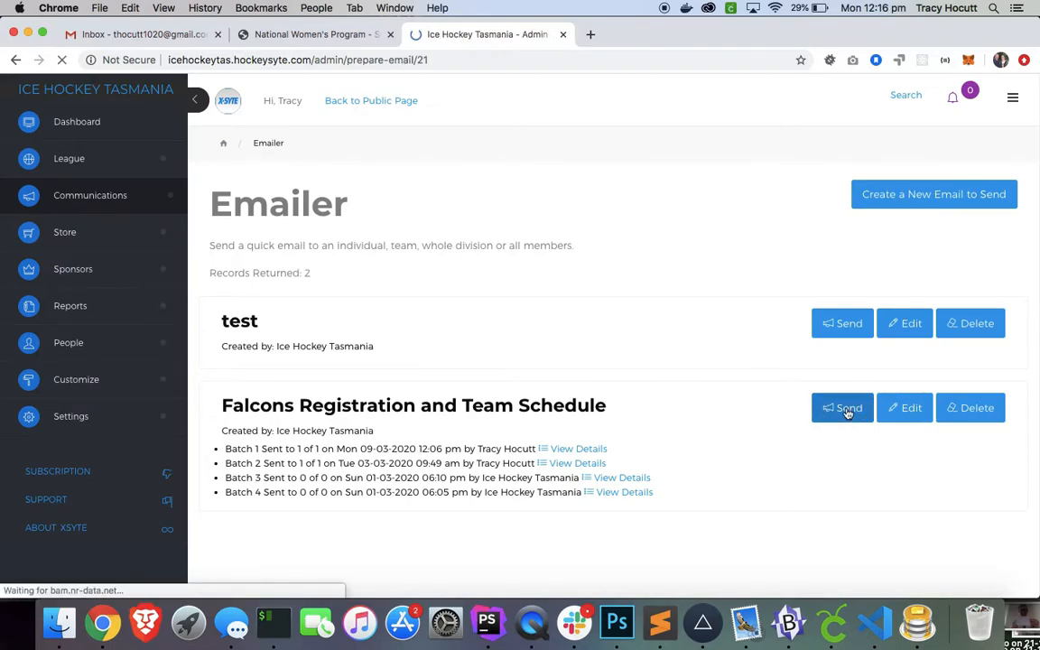
left_click(841, 407)
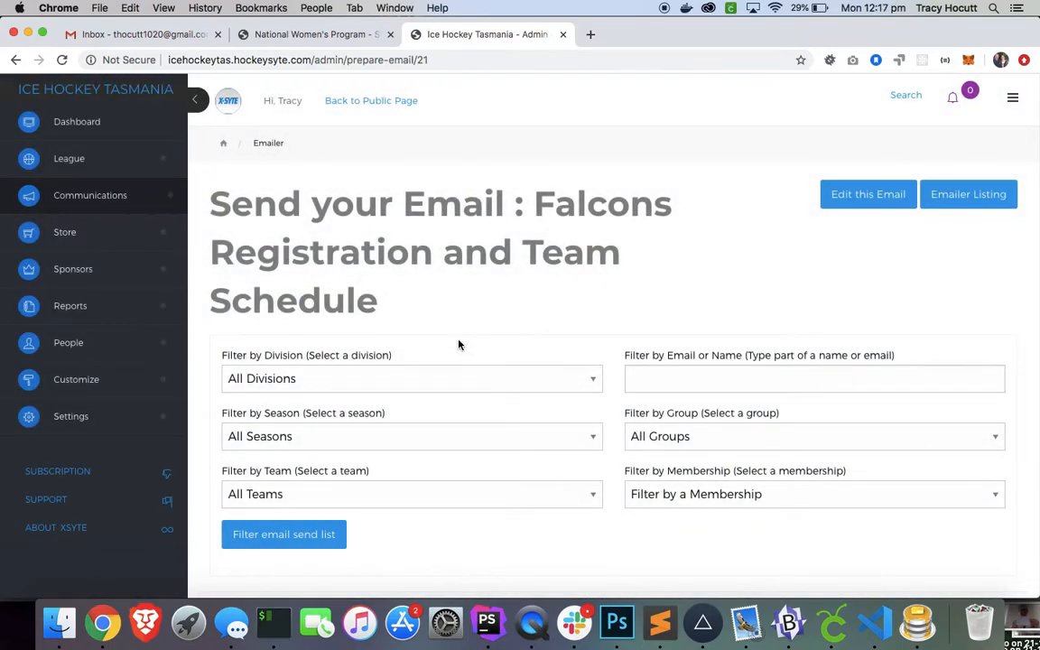
Filter recipients to the Ice Hockey Tasmania Van Diemen's League division and Cougars team
left_click(410, 378)
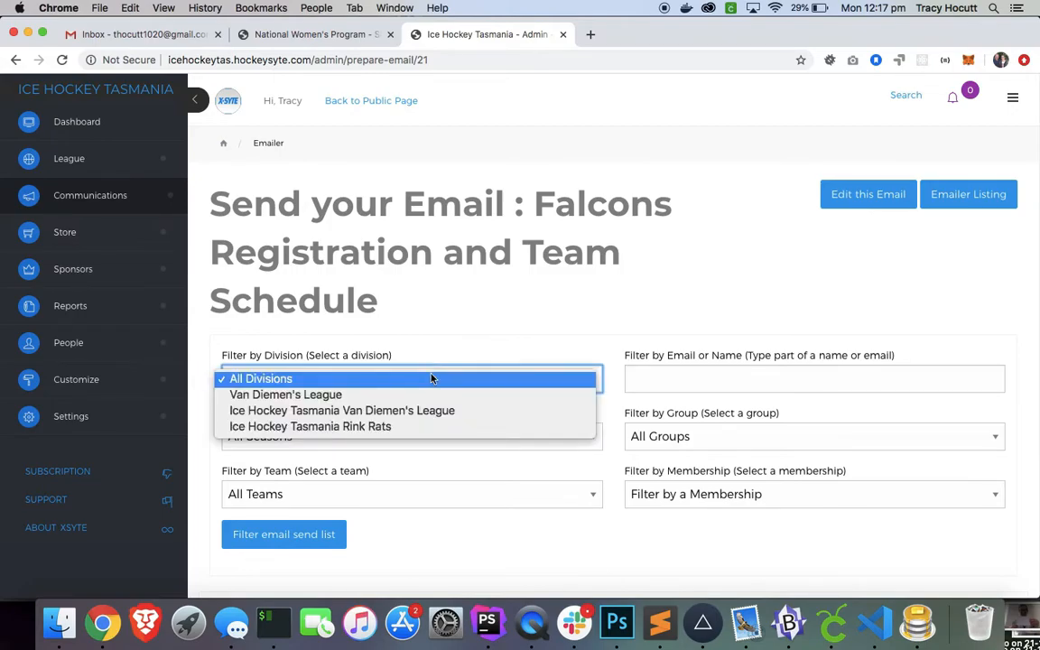
mouse_move(417, 411)
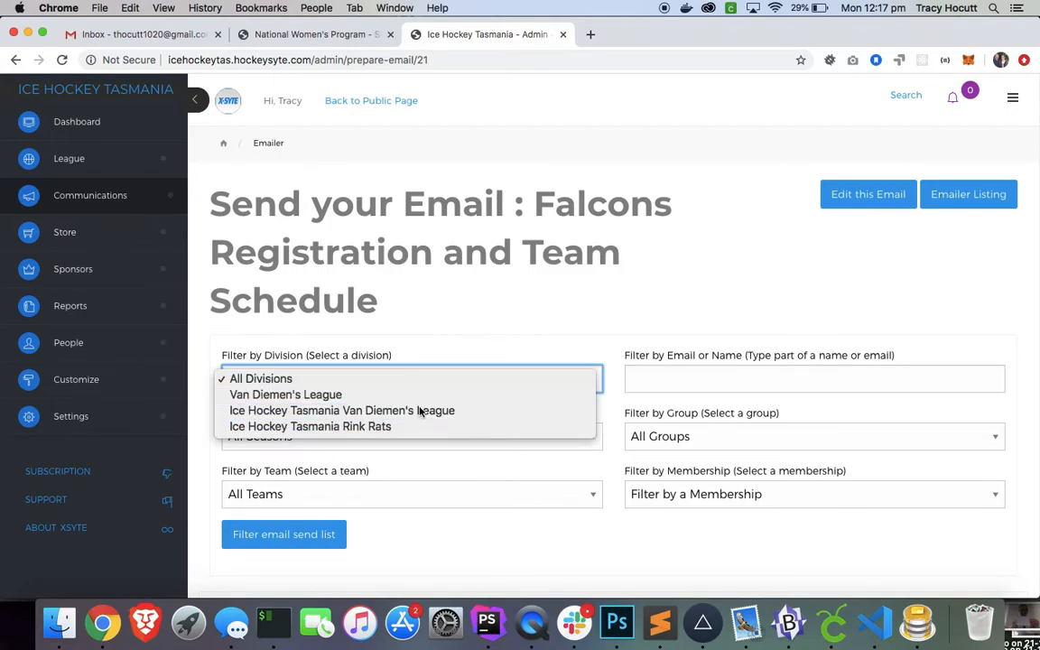
left_click(340, 410)
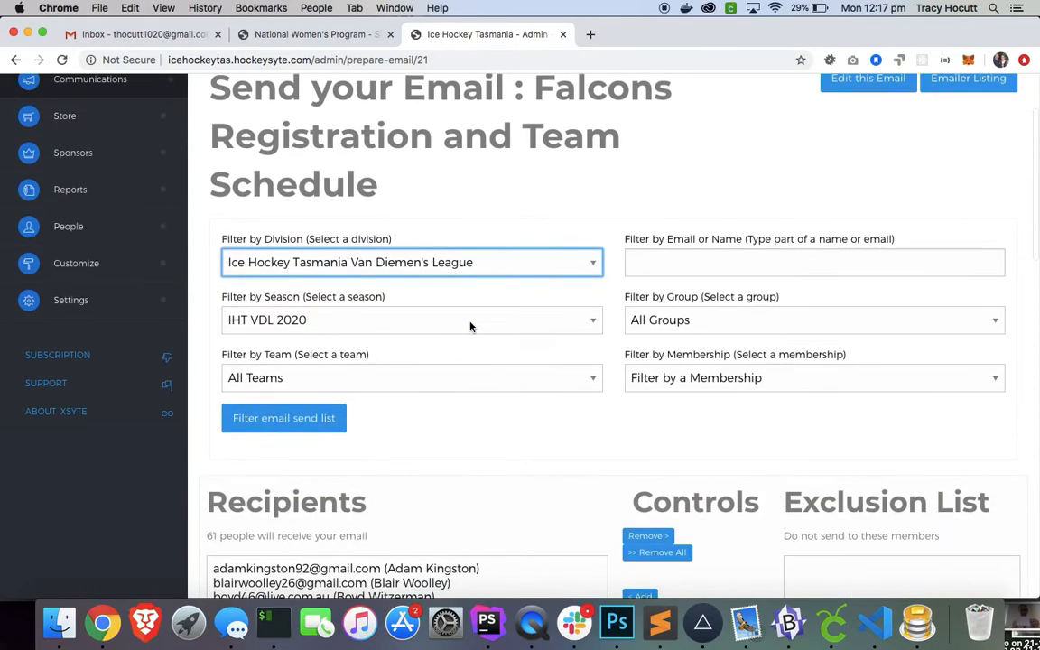
scroll("down", 3)
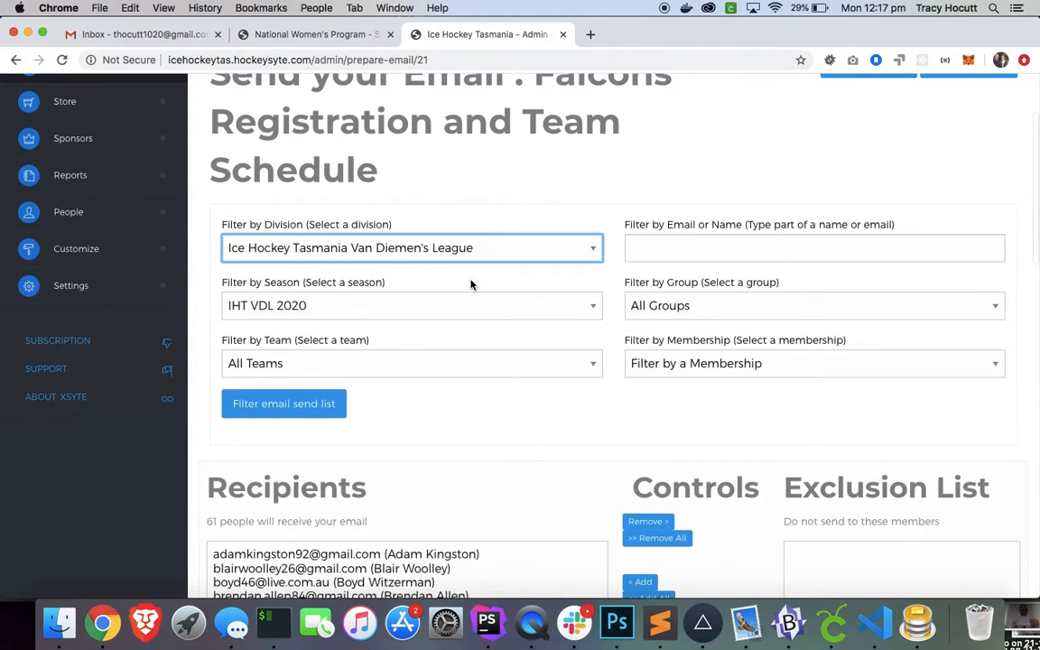
mouse_move(419, 311)
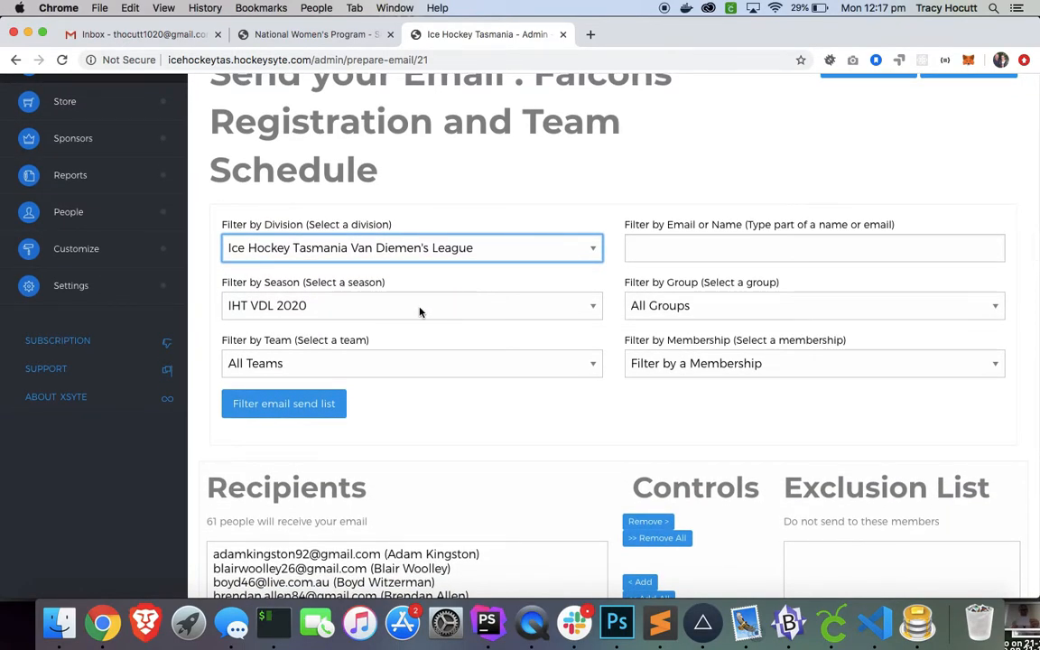
left_click(411, 363)
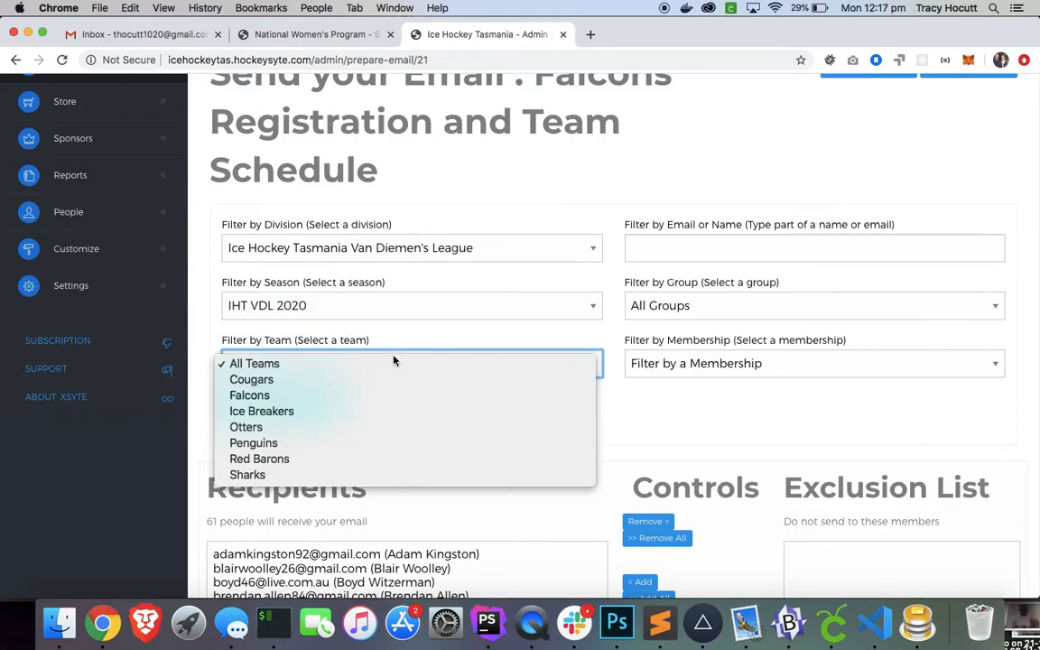
mouse_move(382, 379)
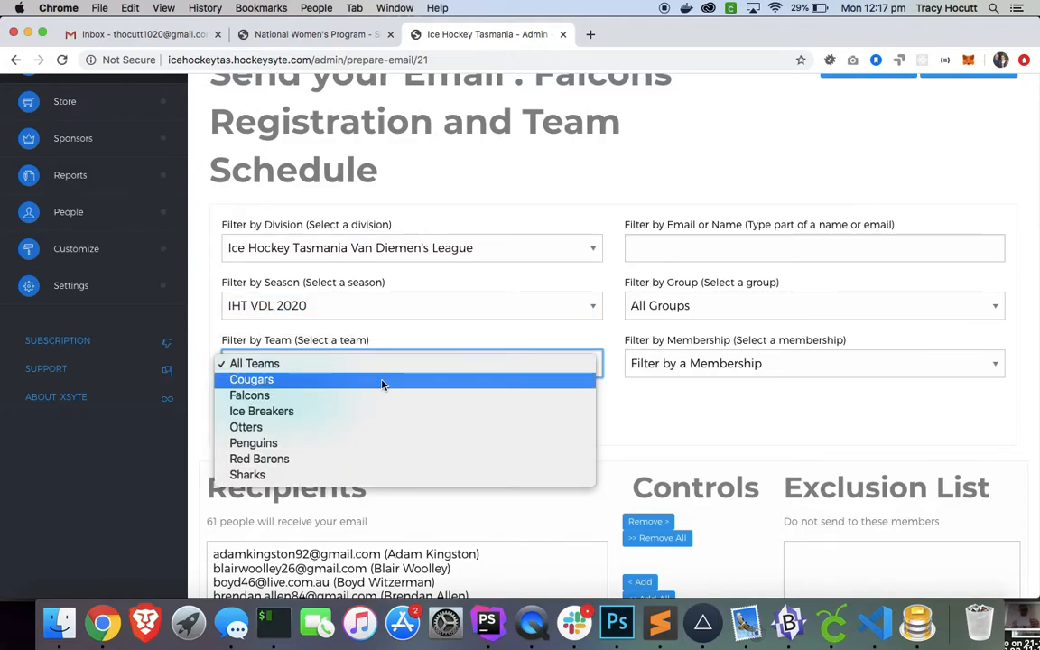
left_click(251, 380)
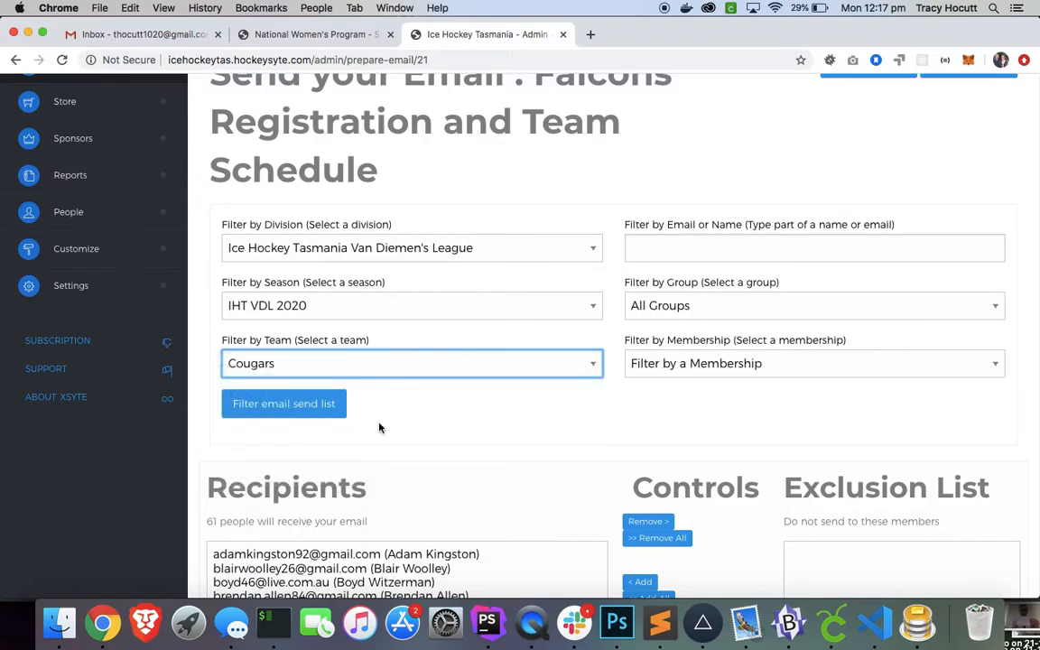
scroll("down", 3)
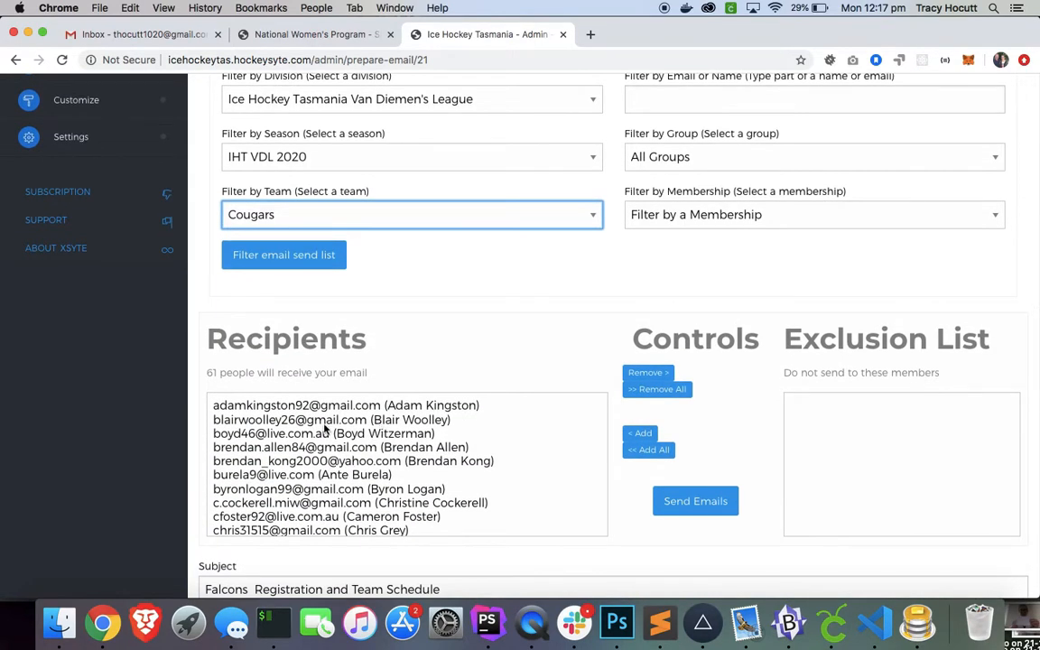
Apply the filters to narrow to nine Cougars recipients, then move all to the exclusion list
left_click(283, 255)
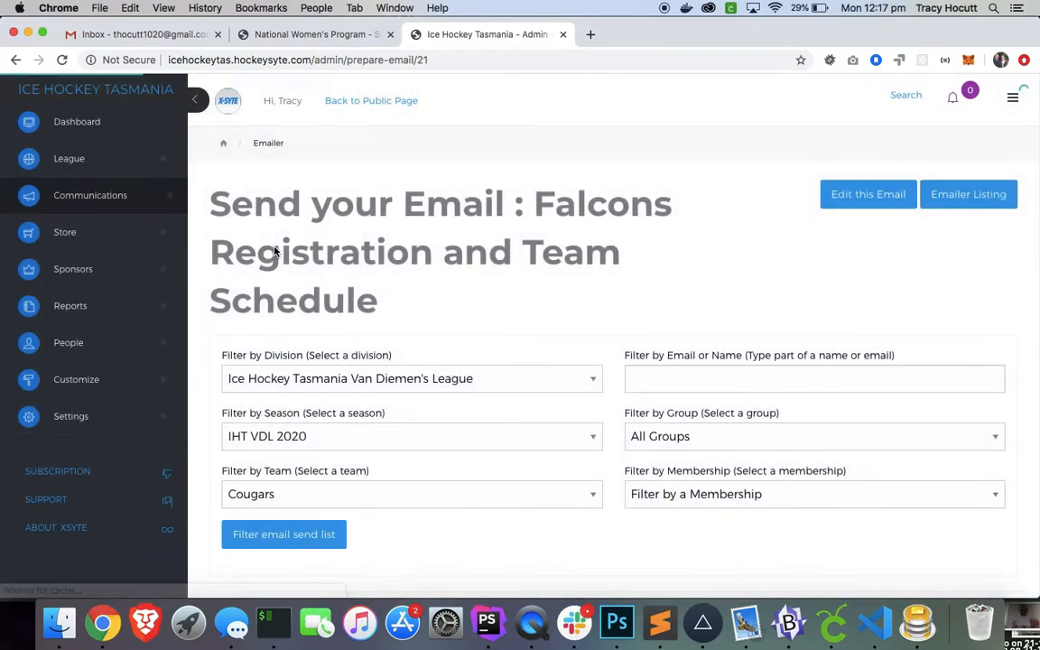
scroll("down", 3)
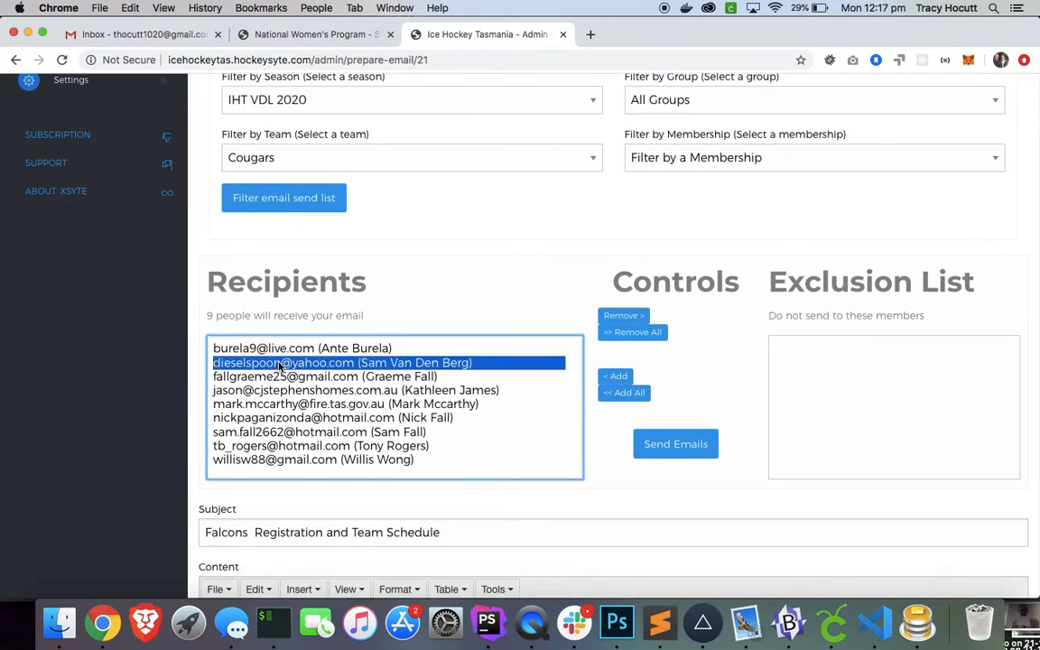
scroll("down", 3)
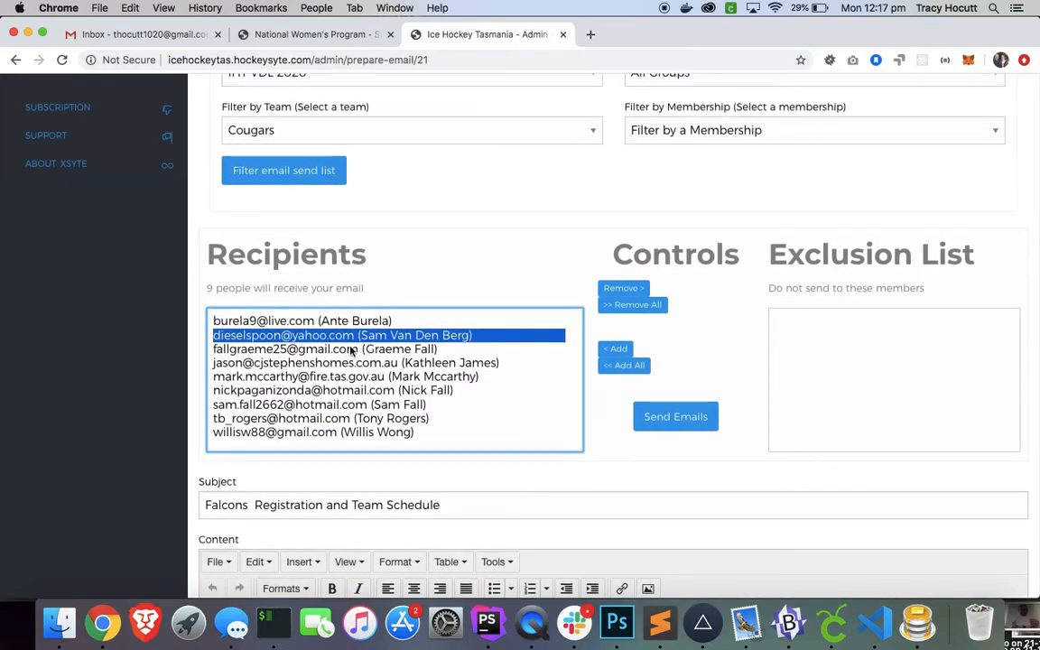
mouse_move(320, 354)
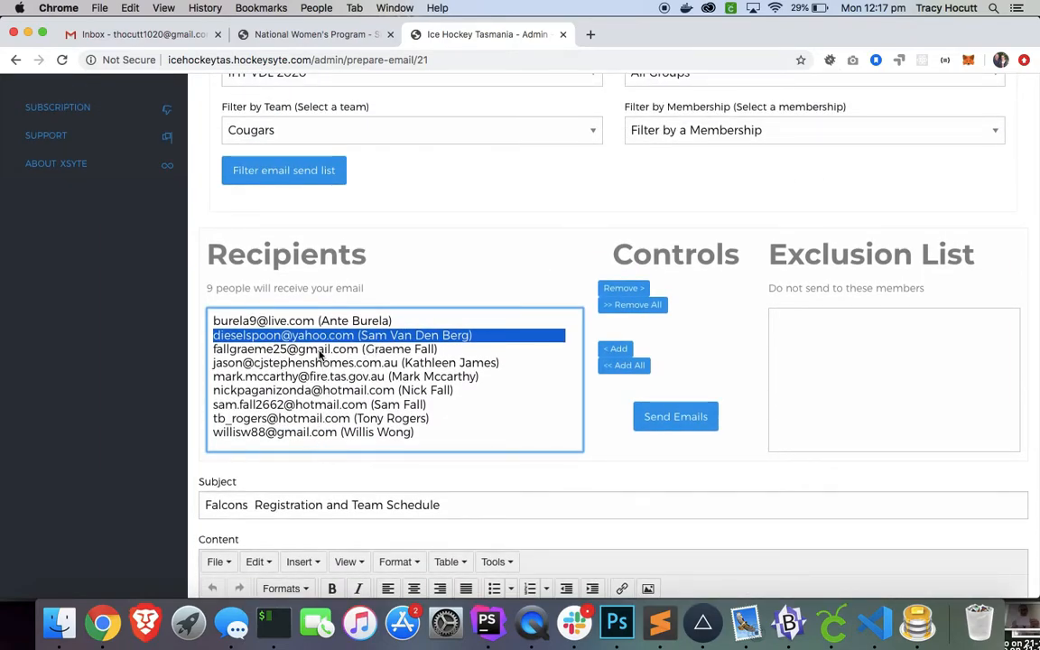
mouse_move(341, 297)
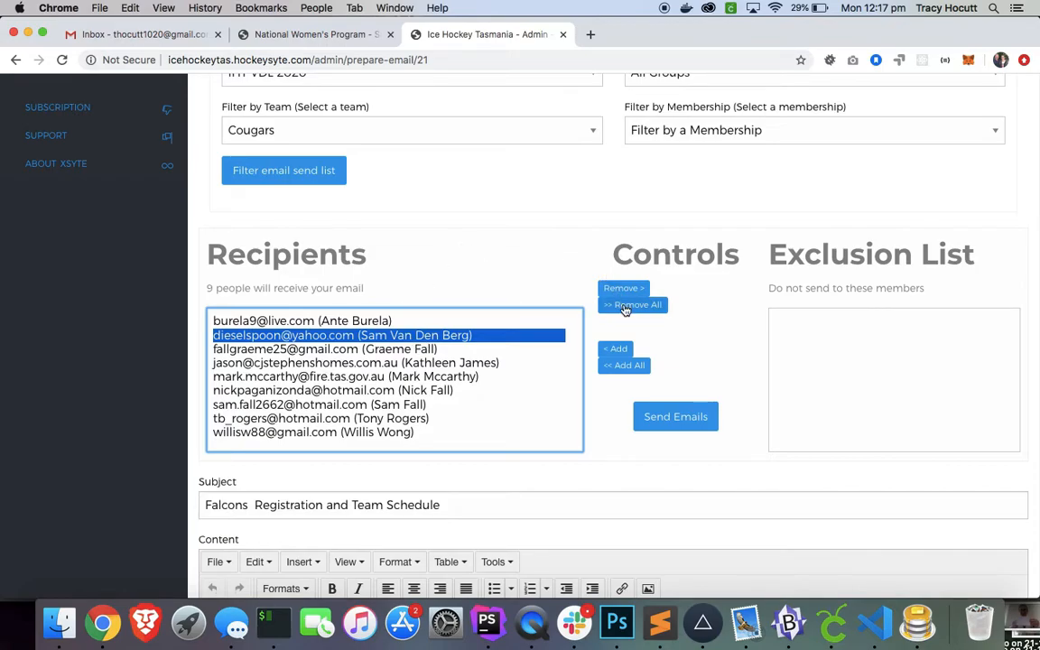
left_click(636, 304)
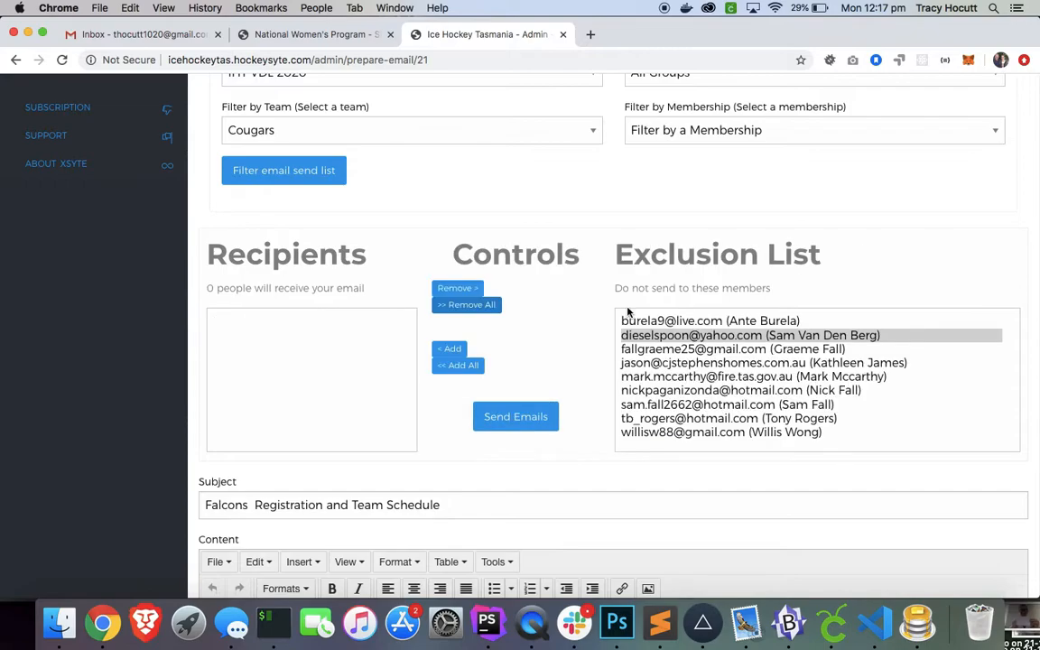
mouse_move(689, 350)
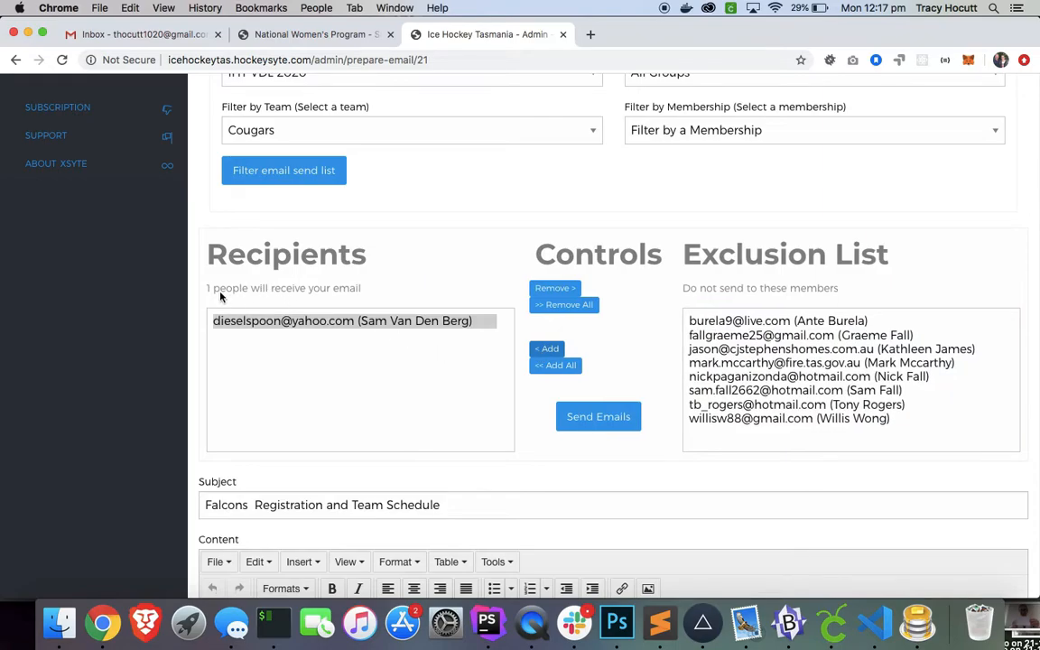
Review the email's subject and content, then send it to the single Cougars recipient
scroll("down", 3)
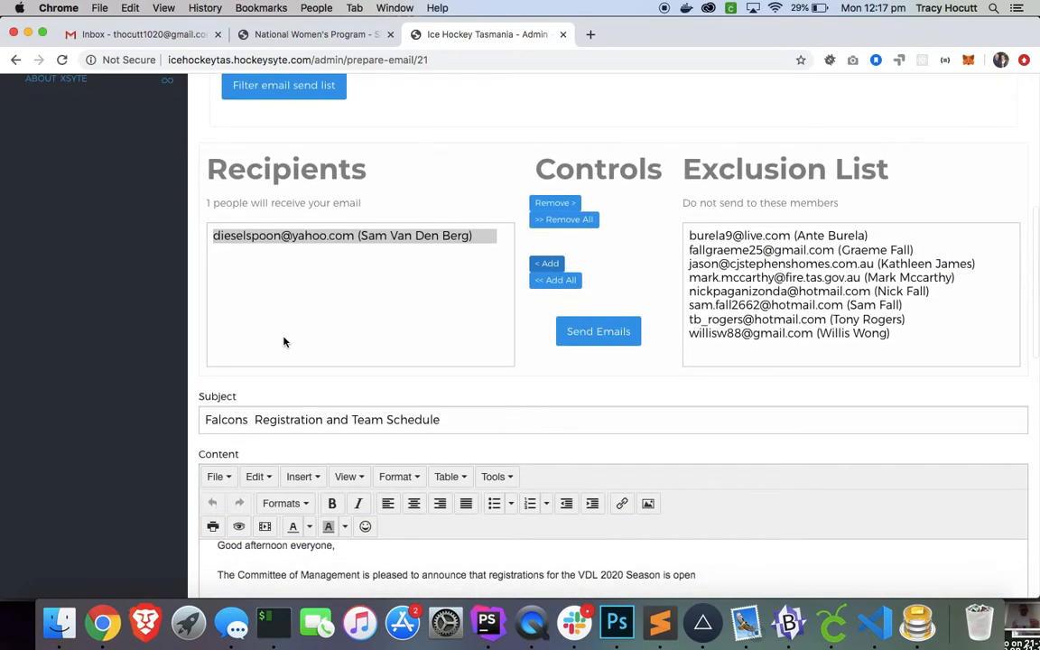
scroll("down", 3)
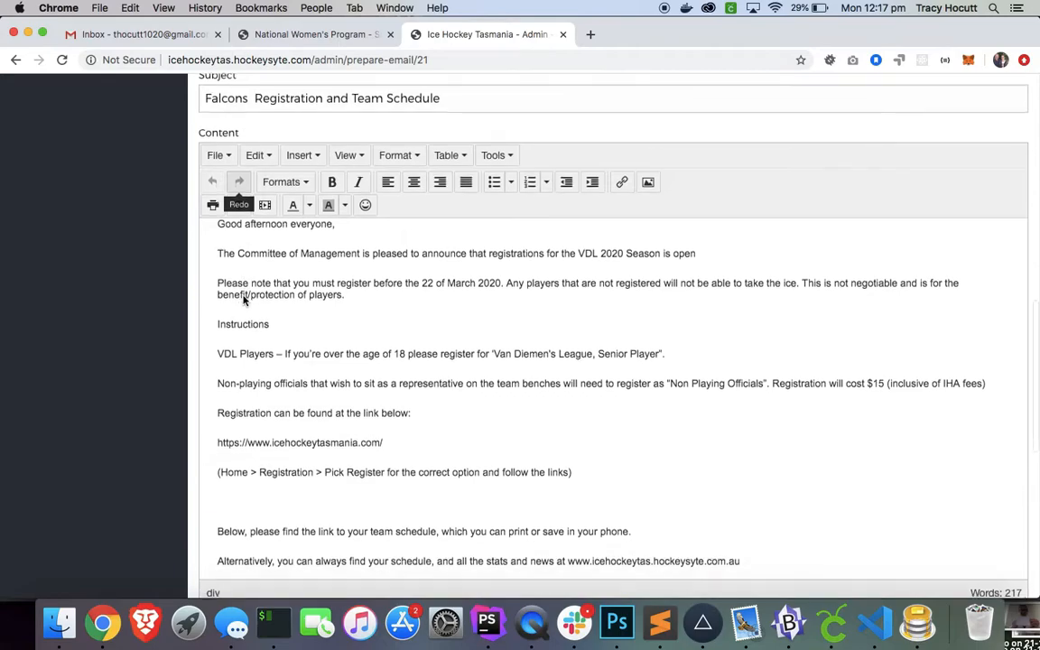
scroll("up", 3)
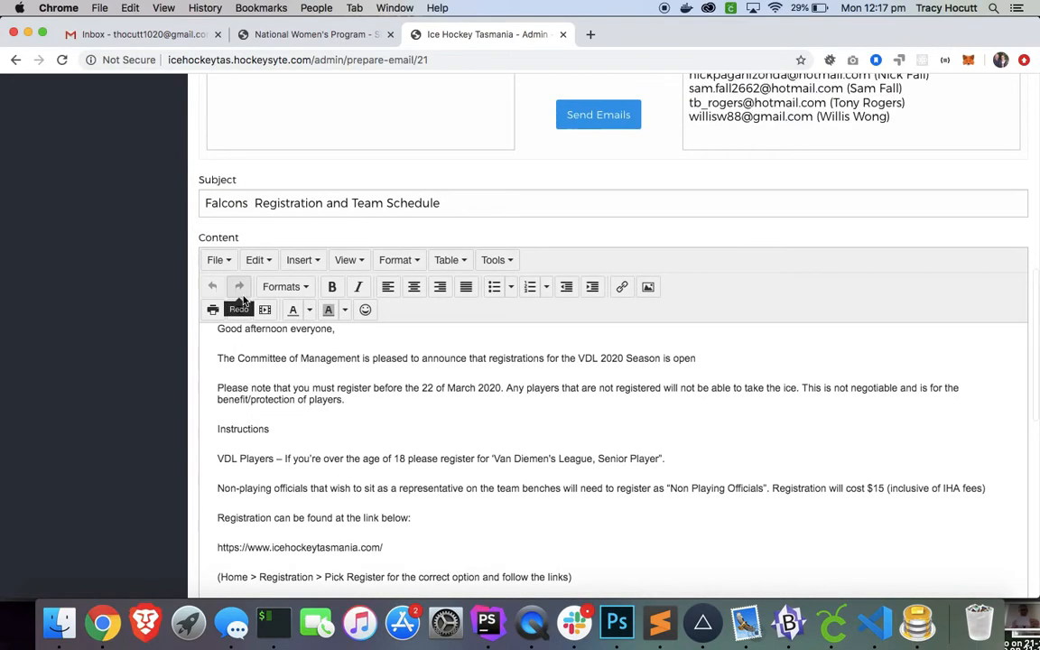
scroll("up", 3)
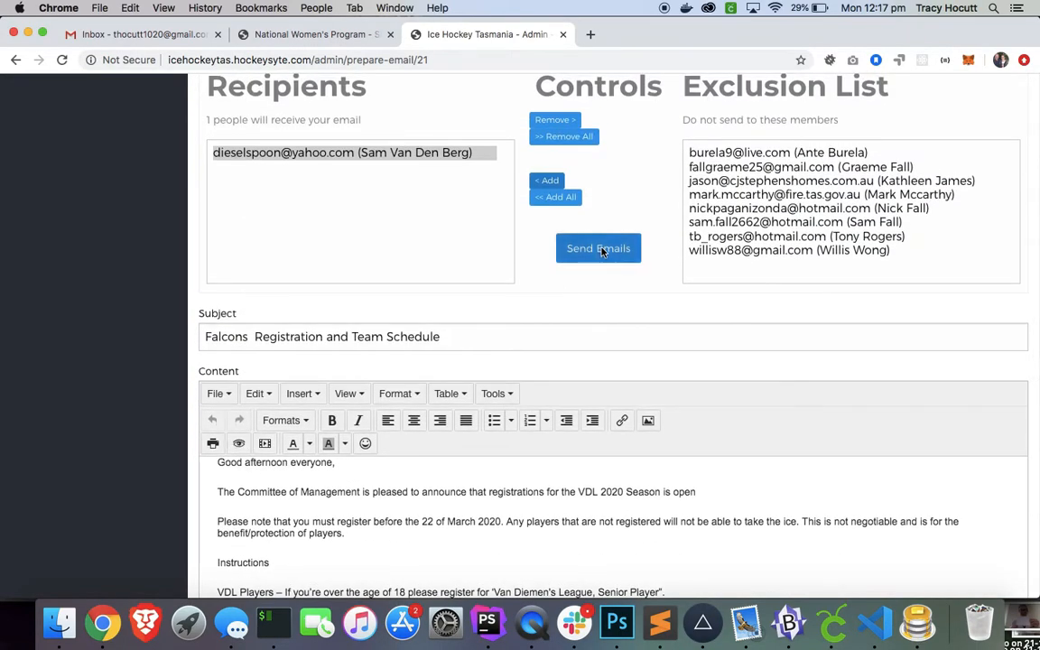
left_click(597, 248)
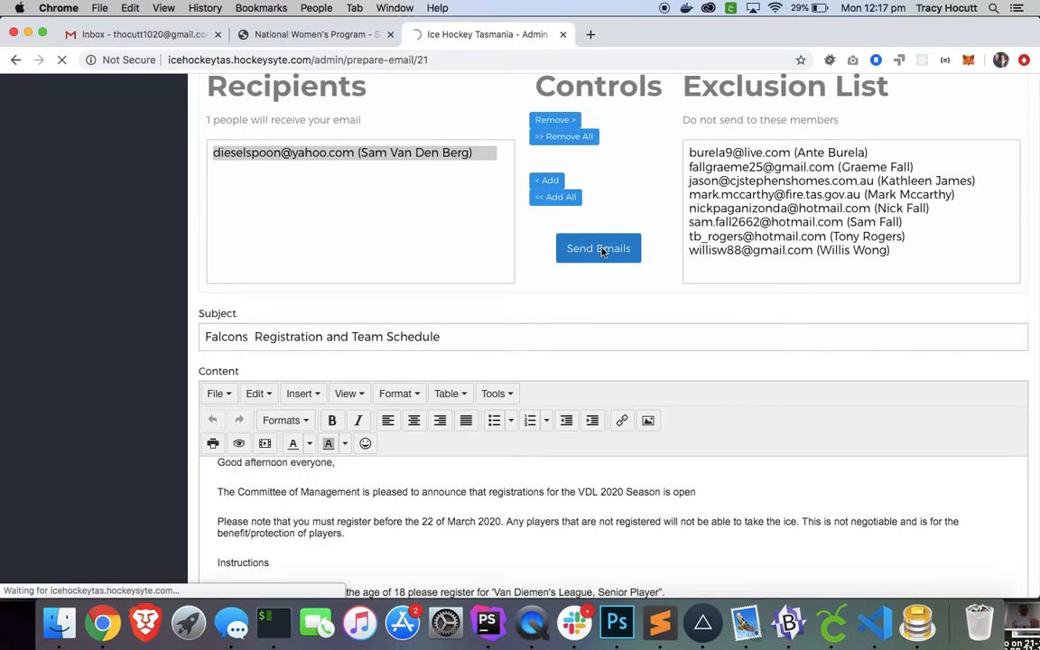
left_click(597, 248)
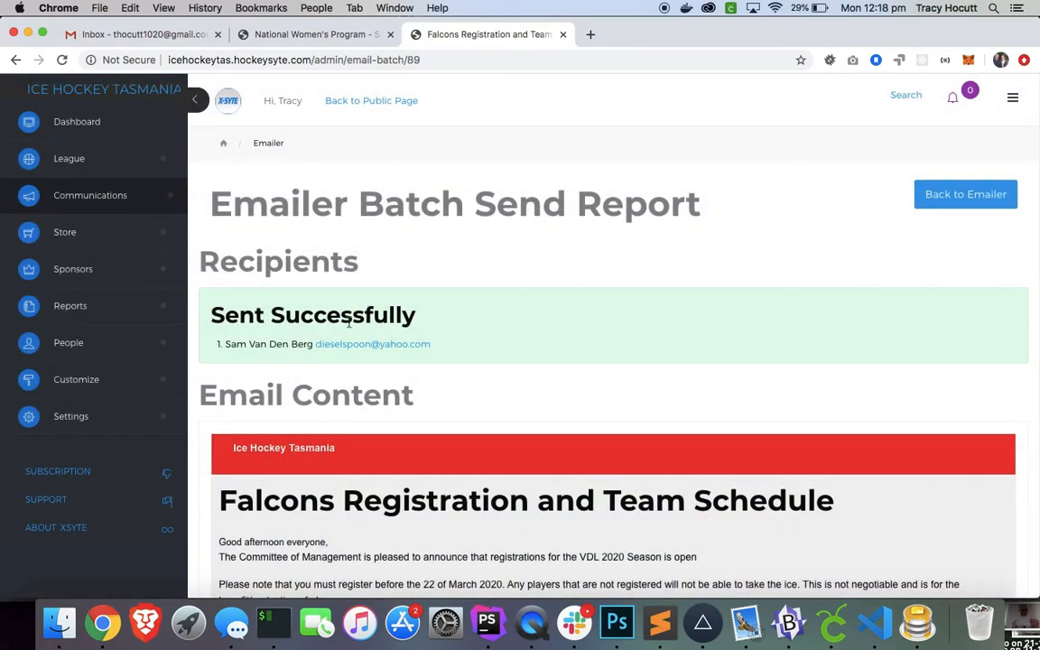
mouse_move(390, 362)
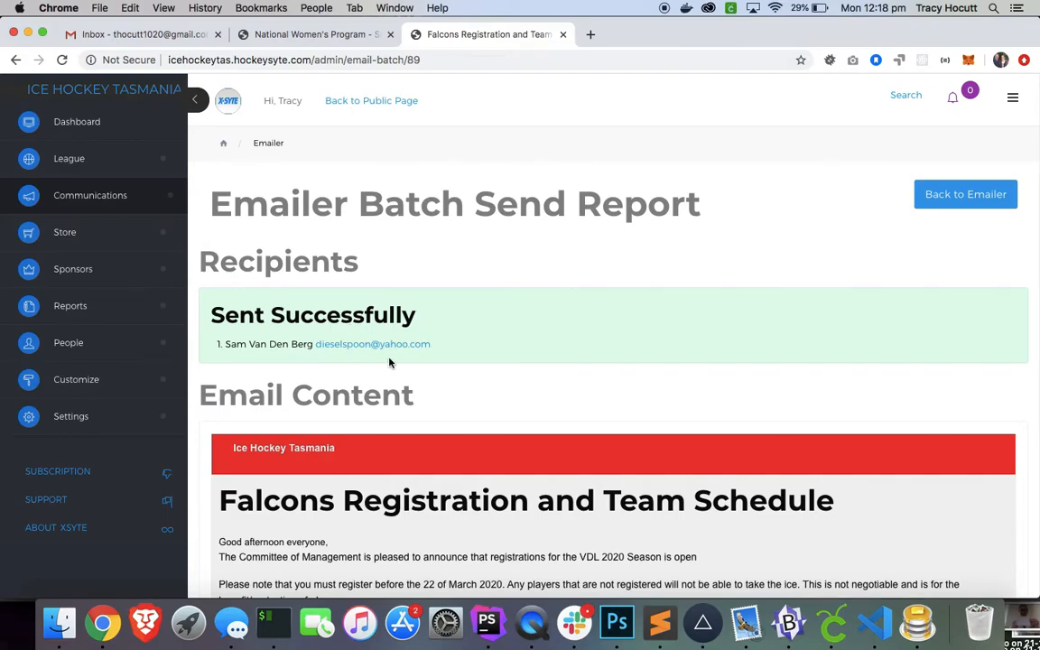
scroll("down", 3)
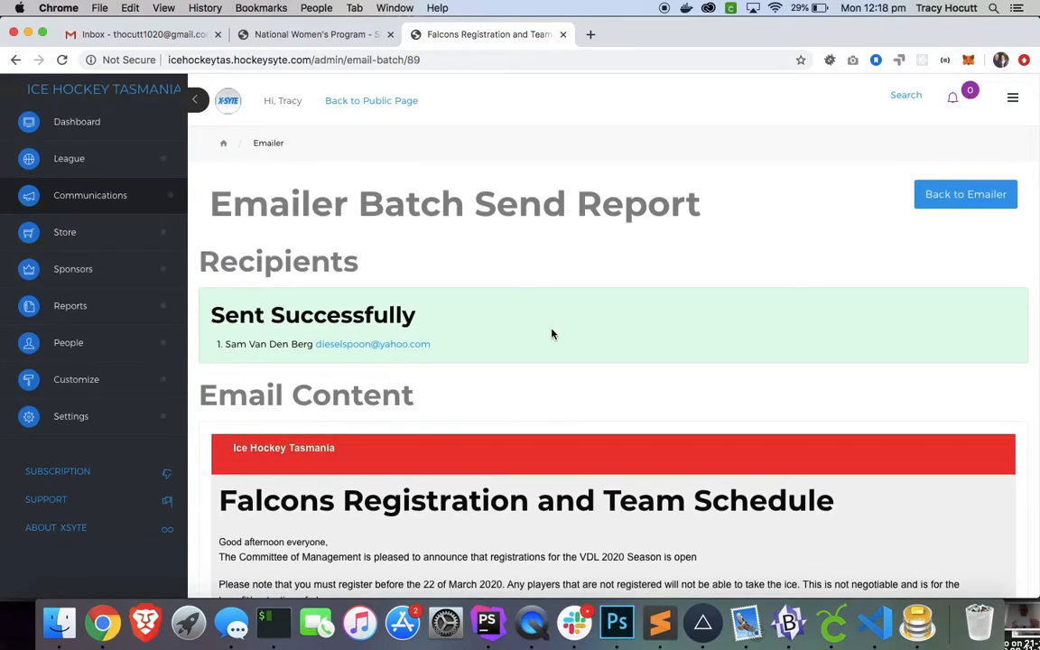
scroll("down", 3)
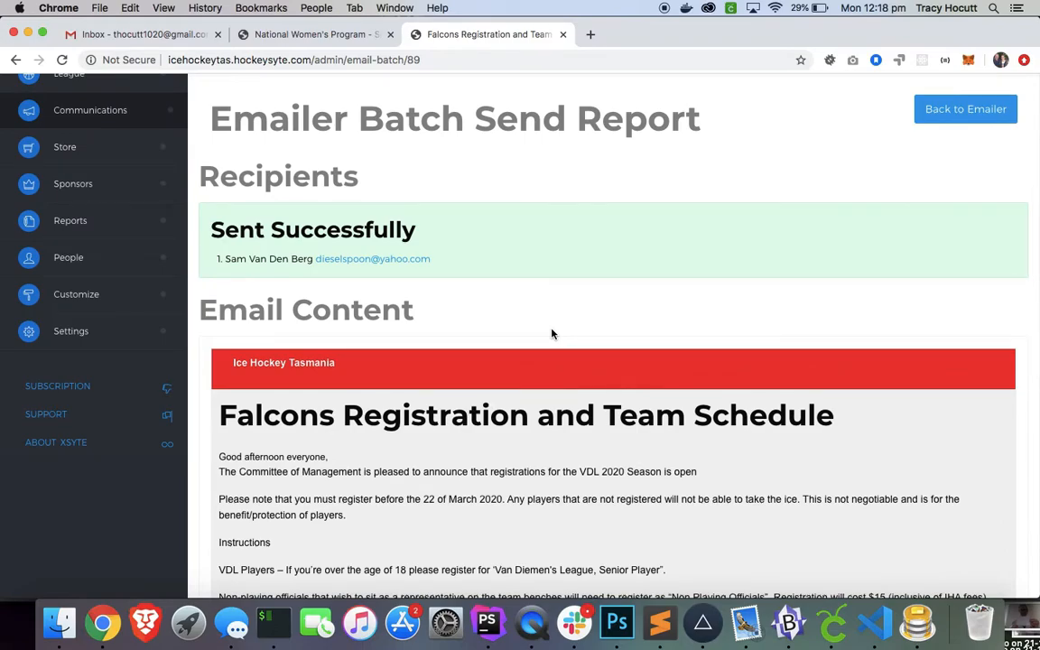
scroll("up", 3)
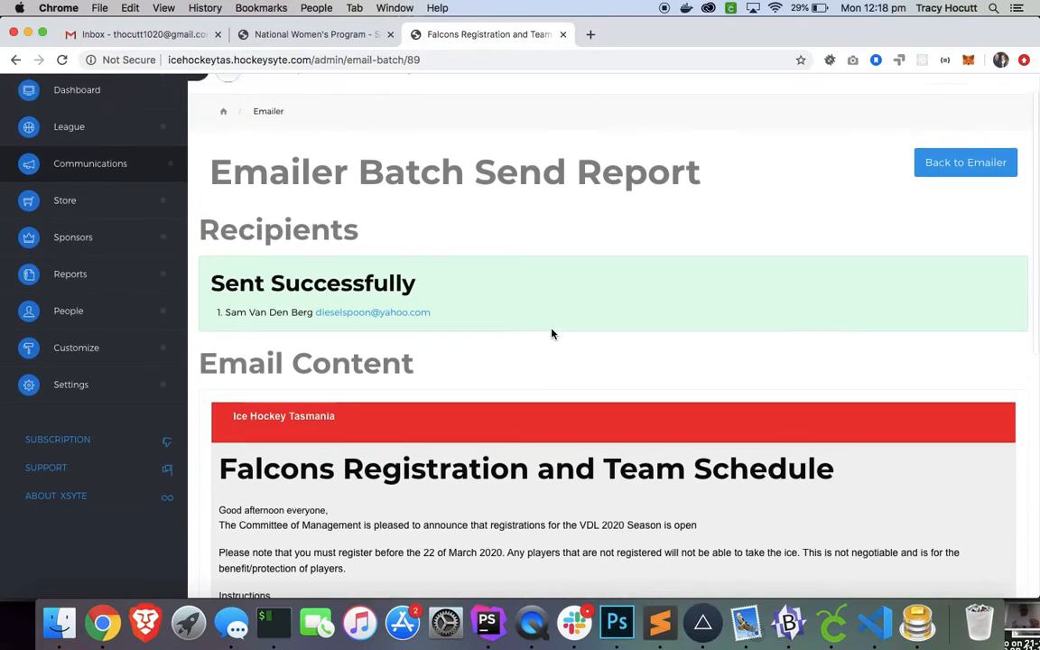